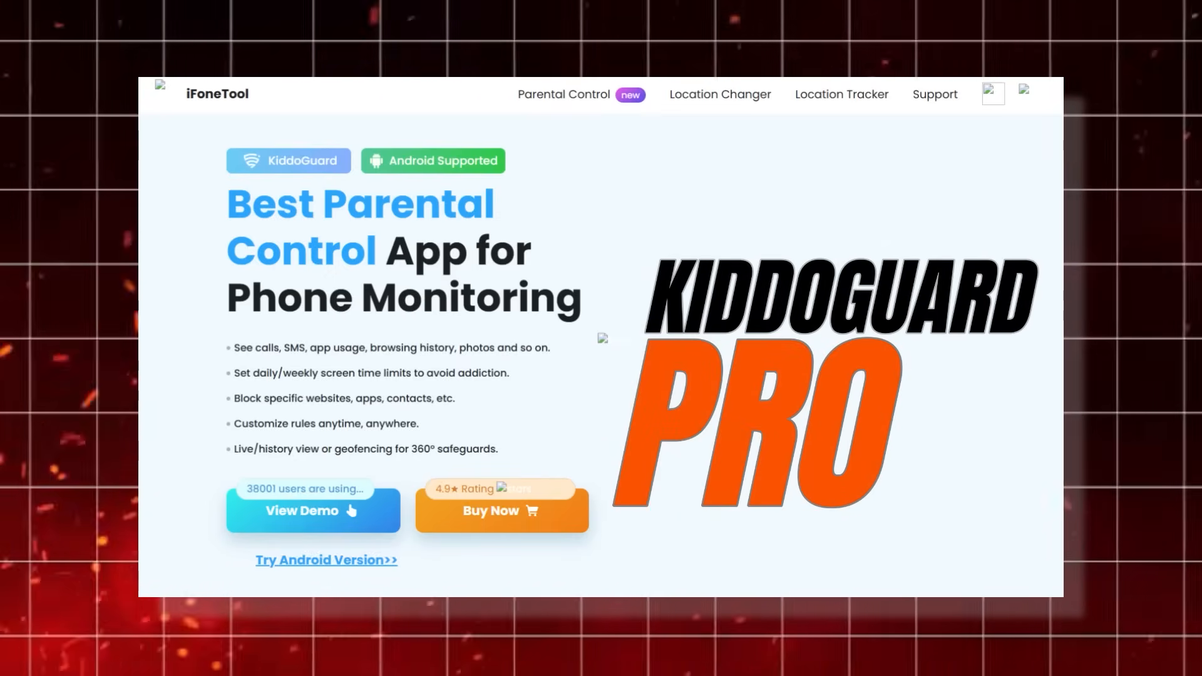
# Launch KiddoGuard Pro from its Play Store page and scroll its empty dashboard
pyautogui.scroll(-3)
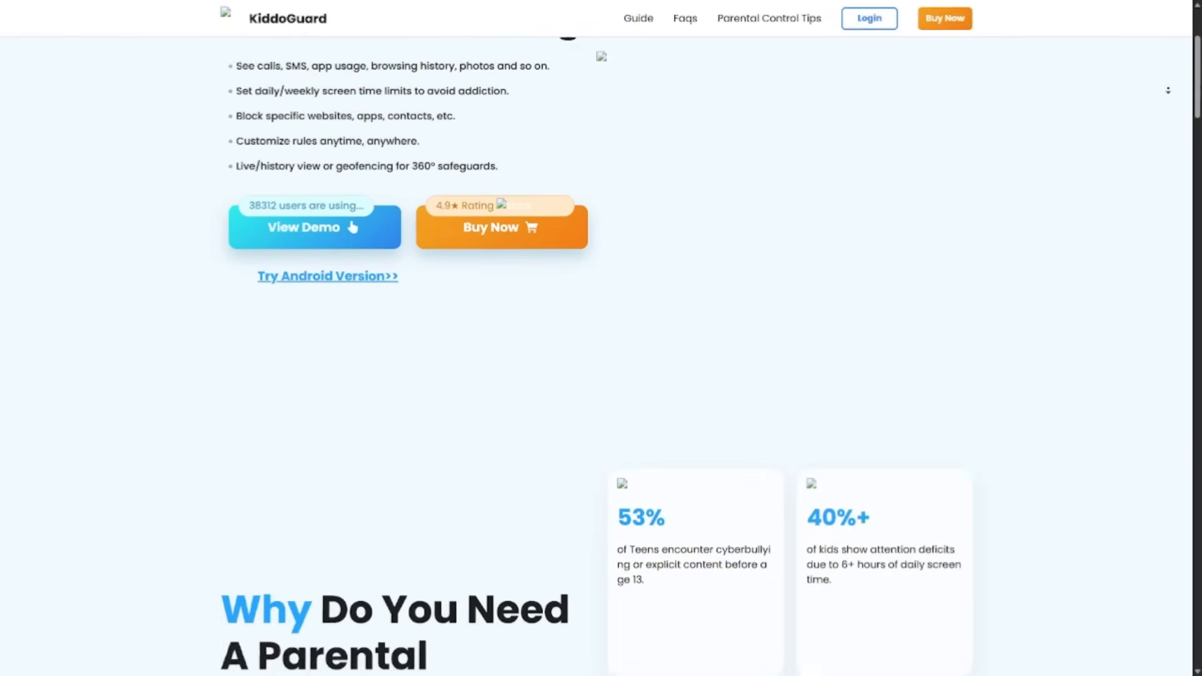
pyautogui.scroll(-3)
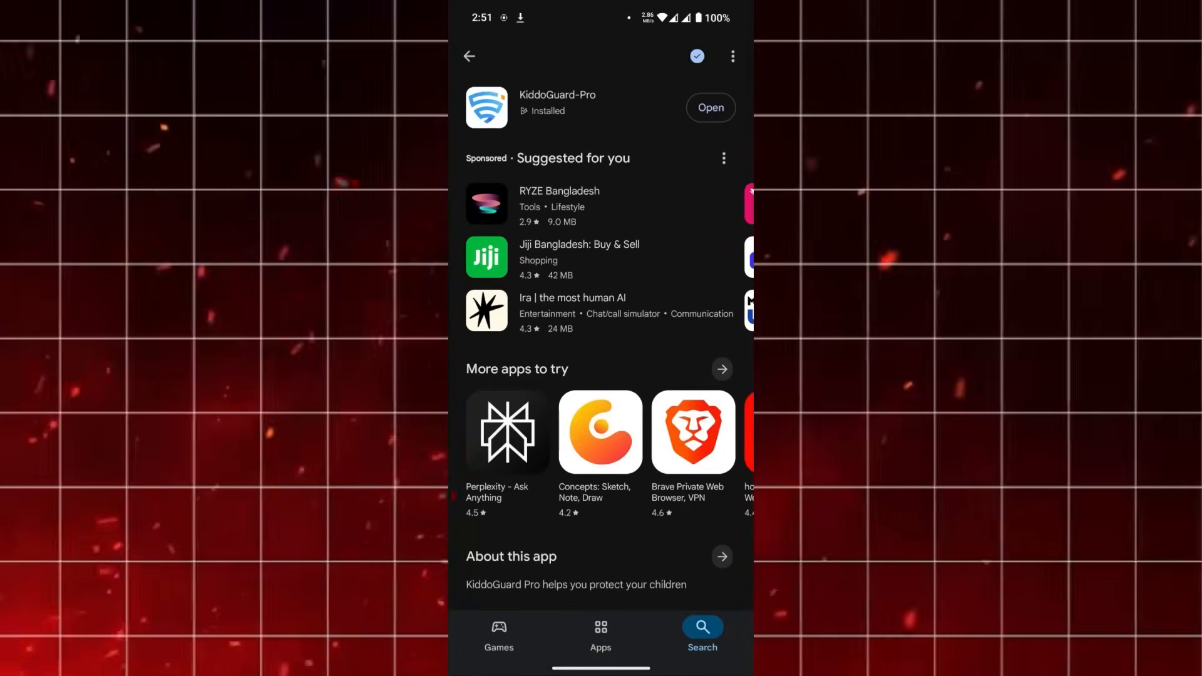
pyautogui.click(710, 107)
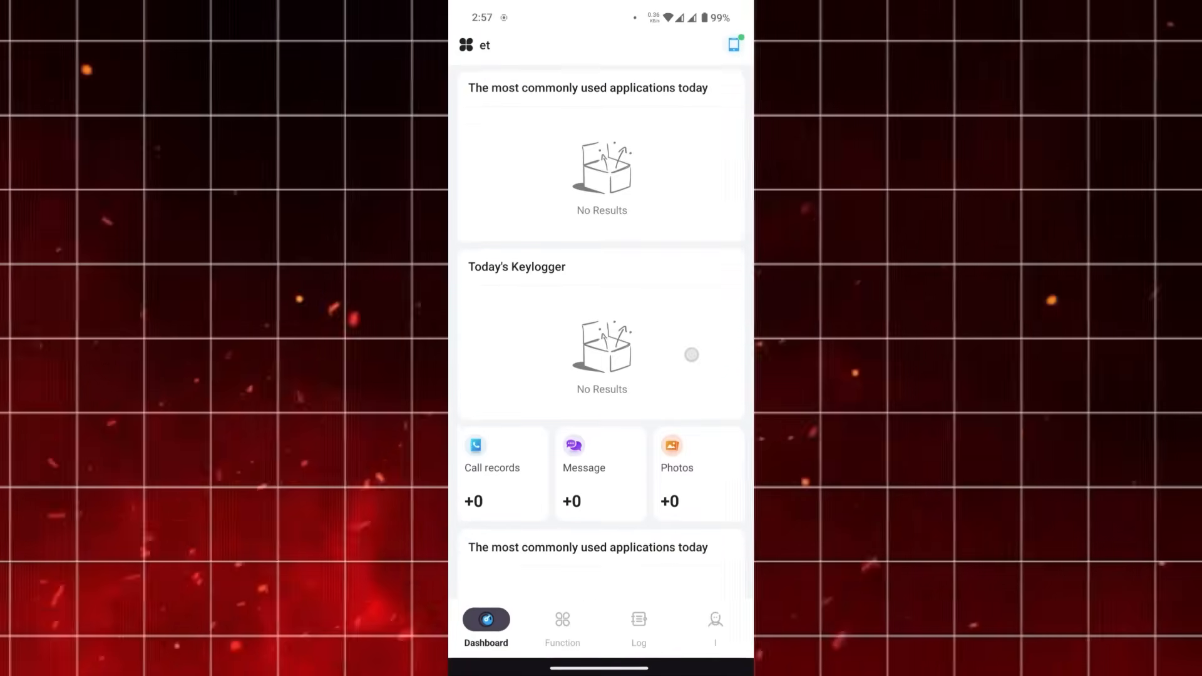
pyautogui.scroll(-3)
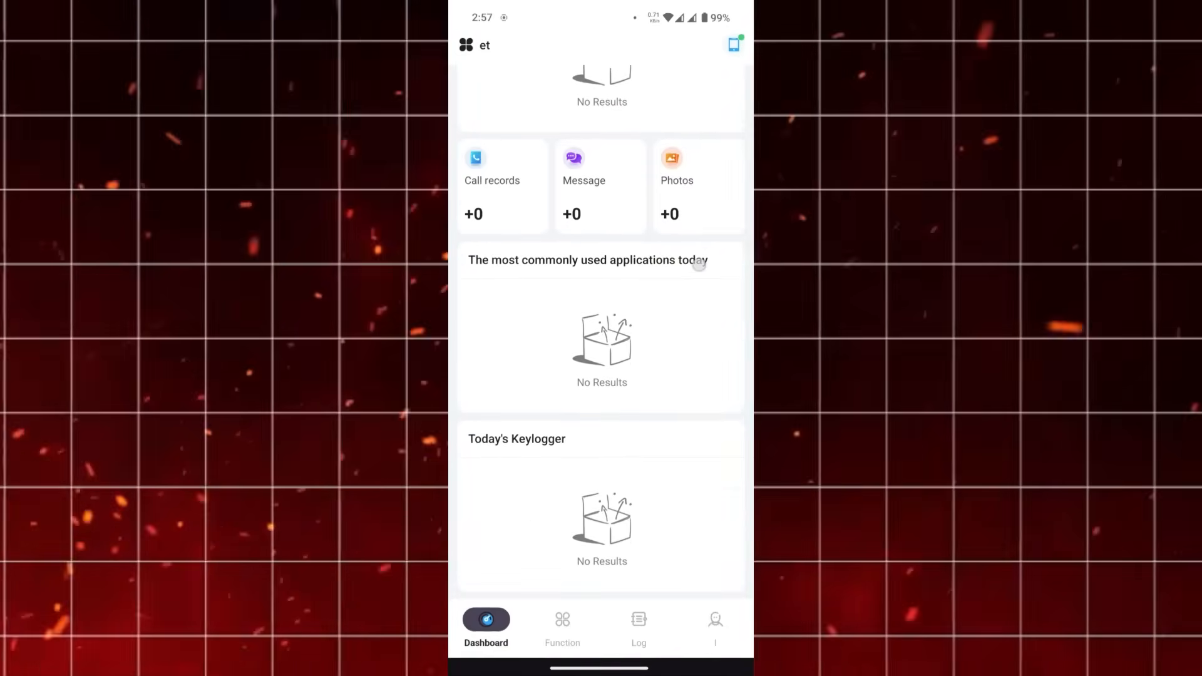
# Browse the Function list of monitoring features, then the activity Log
pyautogui.click(562, 619)
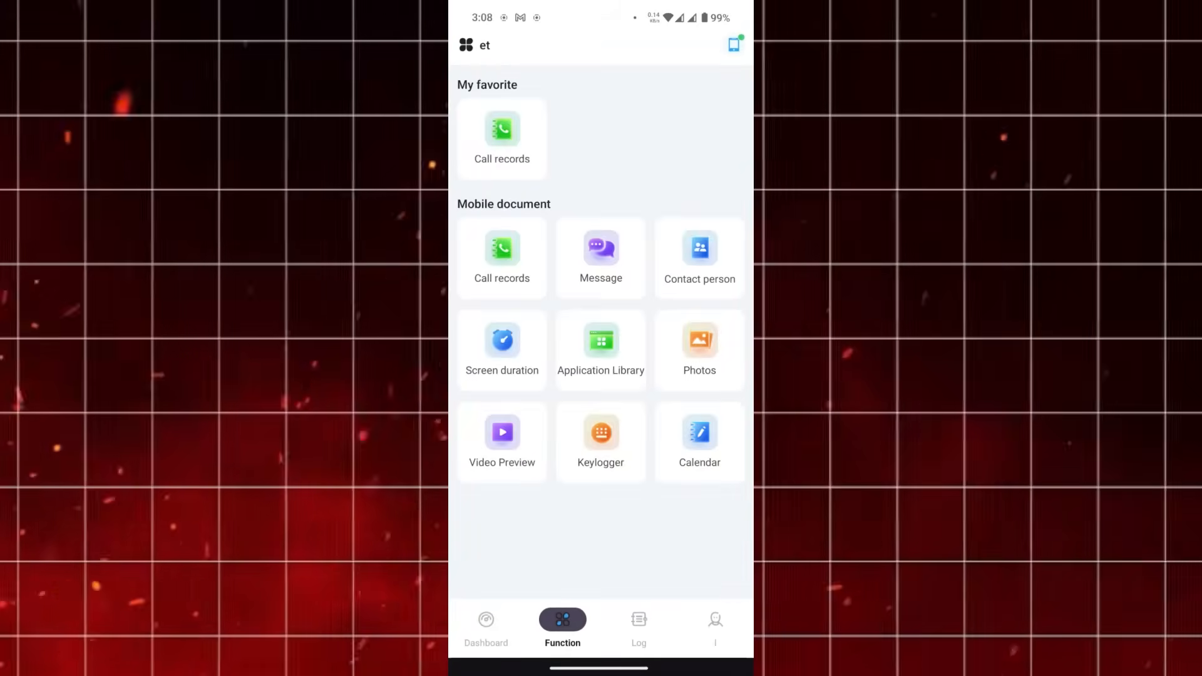
pyautogui.click(638, 621)
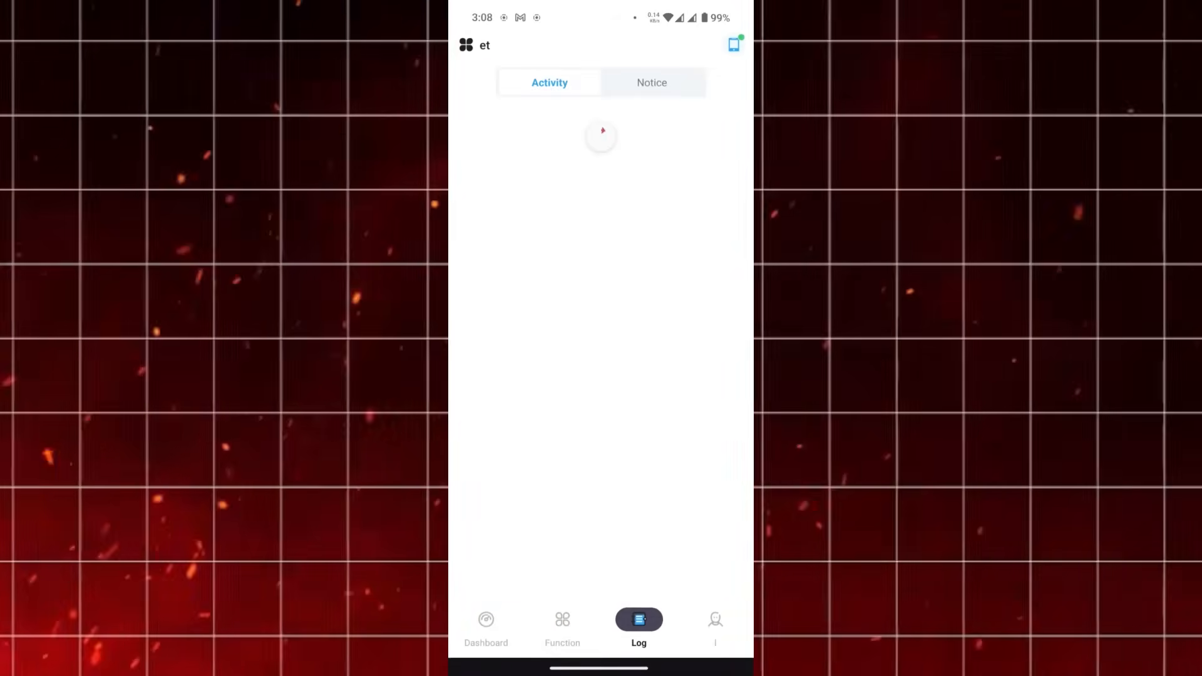
pyautogui.click(715, 618)
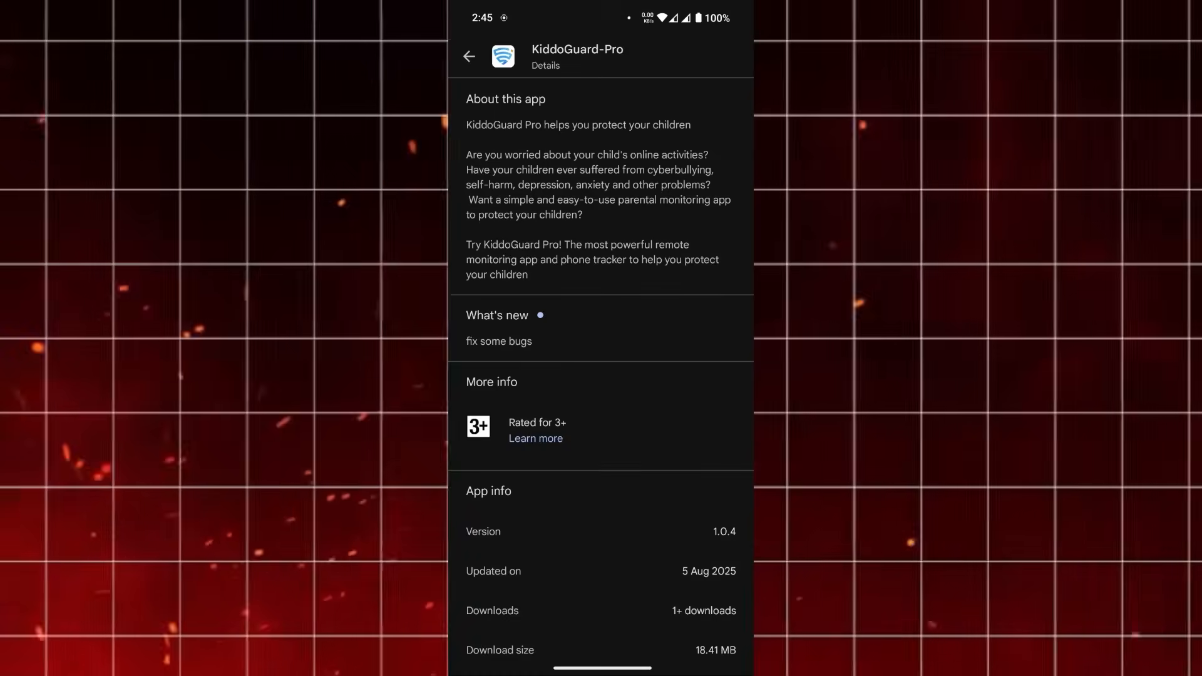
pyautogui.scroll(-3)
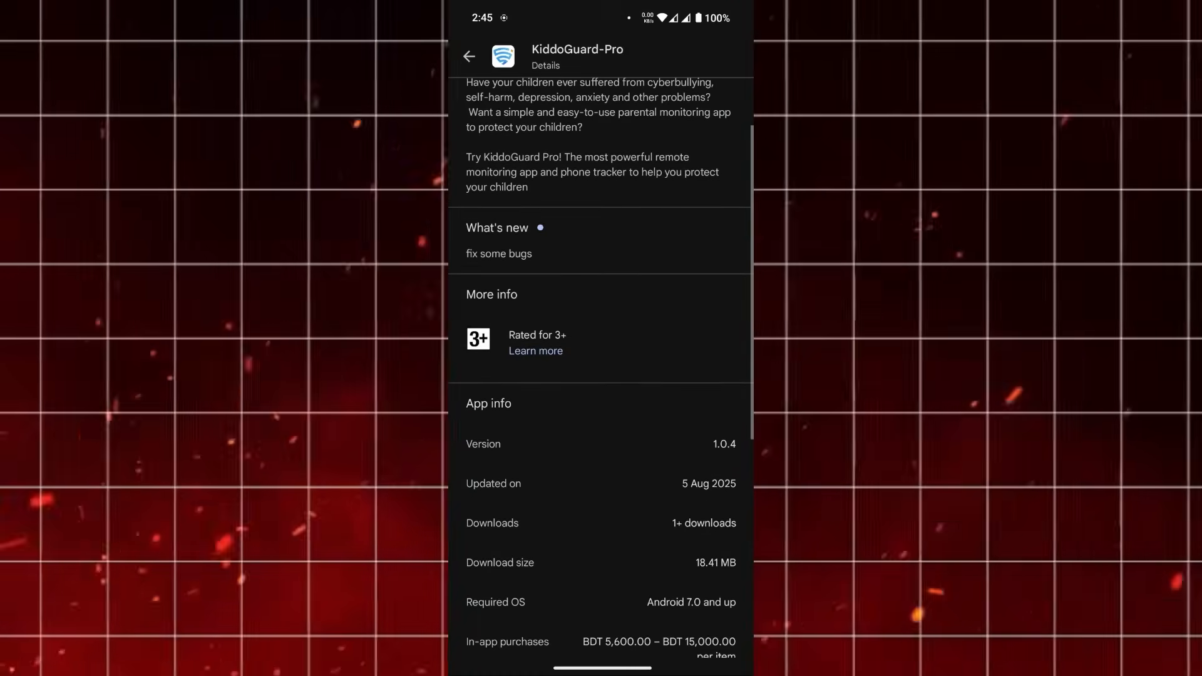
pyautogui.scroll(-3)
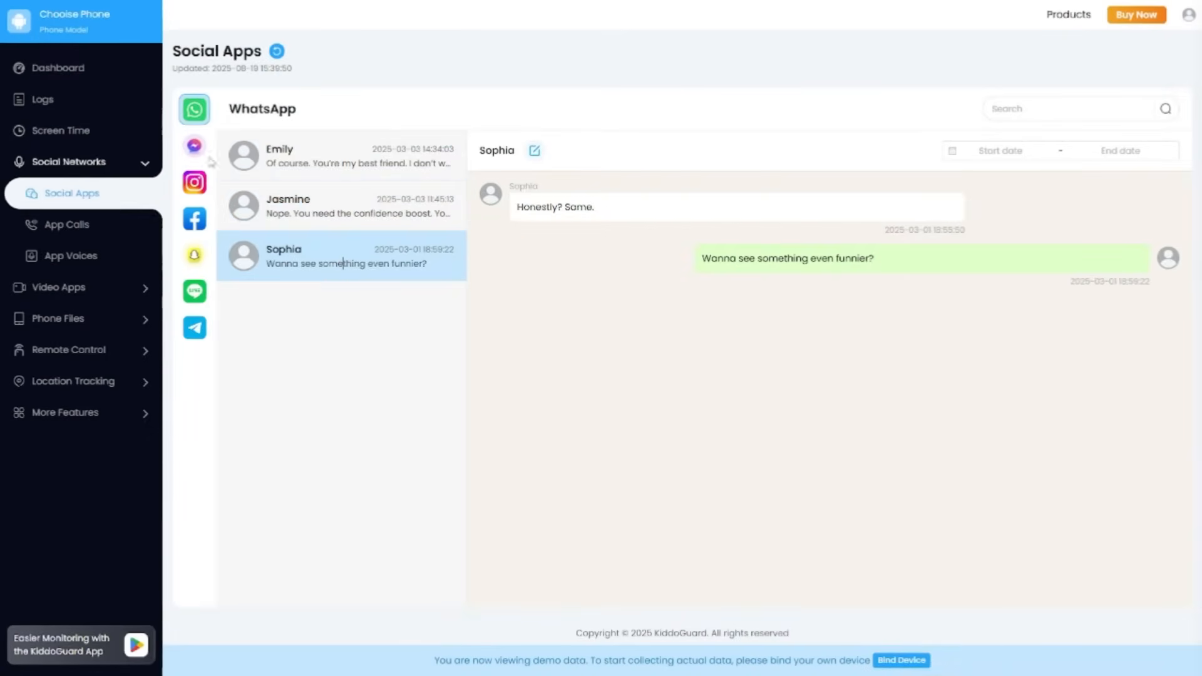
# View the Line conversations, then the App Calls list under Social Networks
pyautogui.click(194, 290)
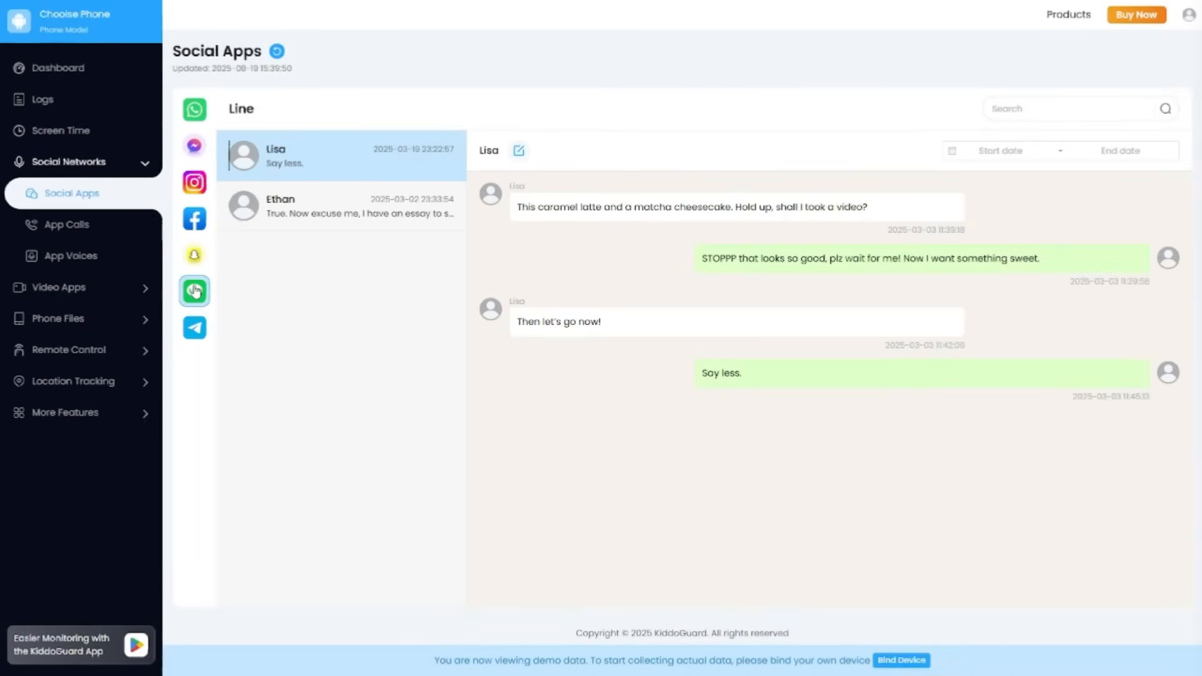
pyautogui.click(65, 224)
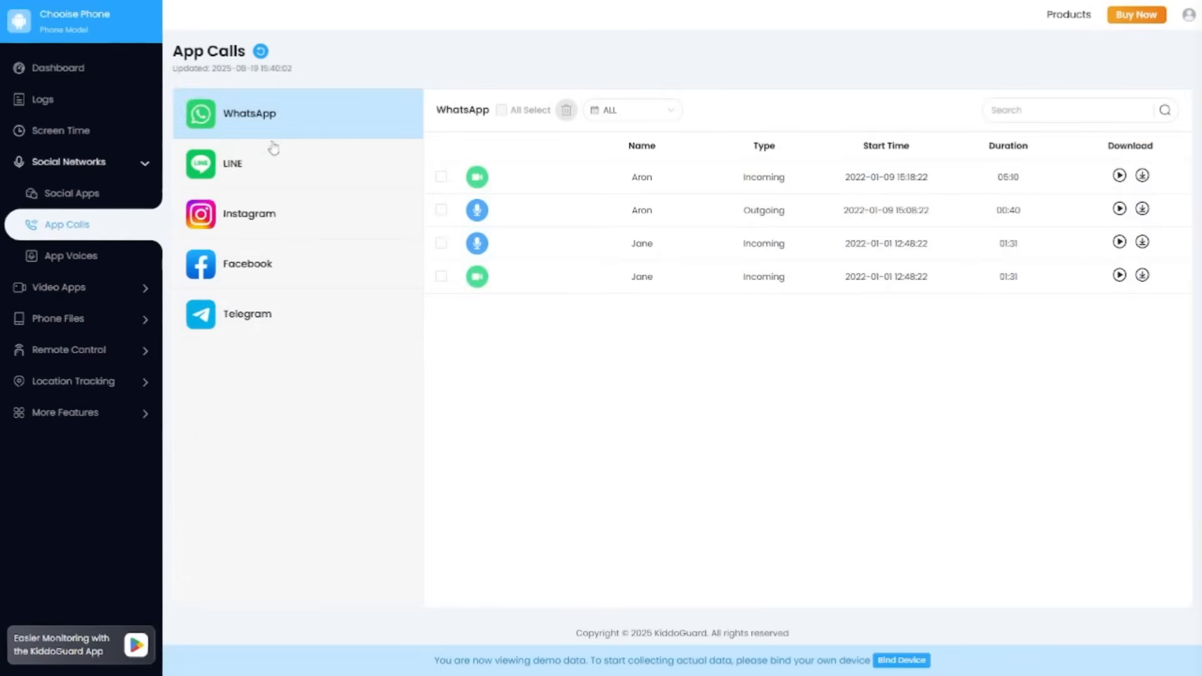
pyautogui.click(248, 314)
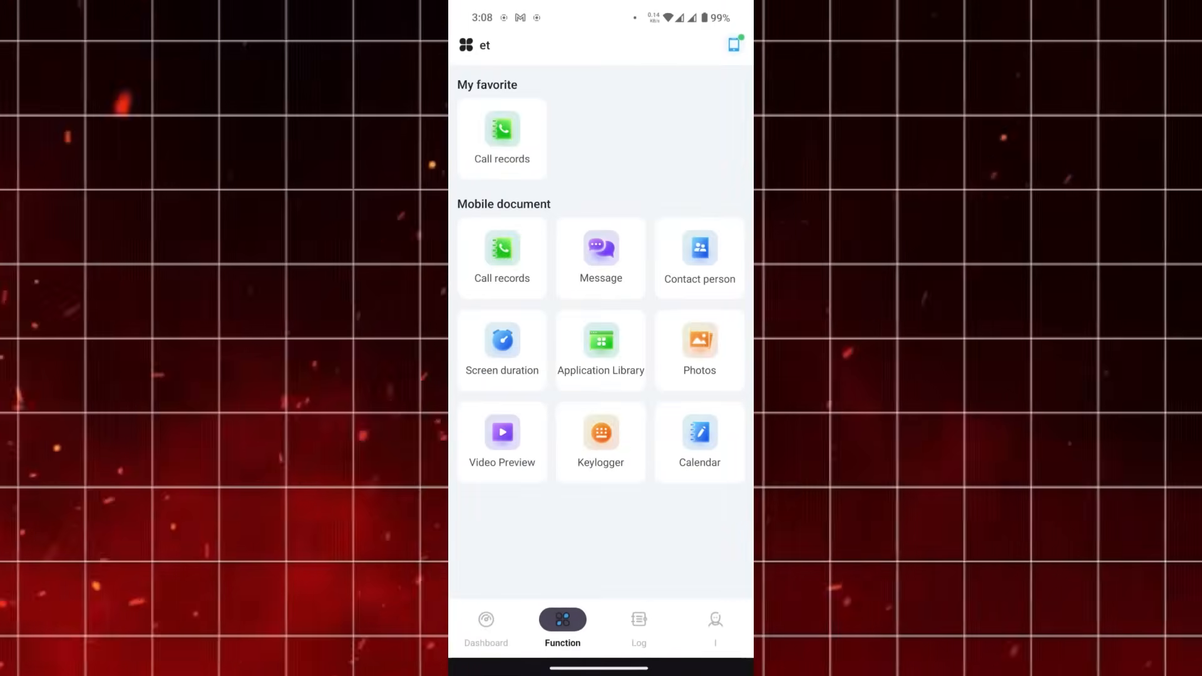
# Check the activity log and account/storage settings, then return to the demo Dashboard
pyautogui.click(638, 623)
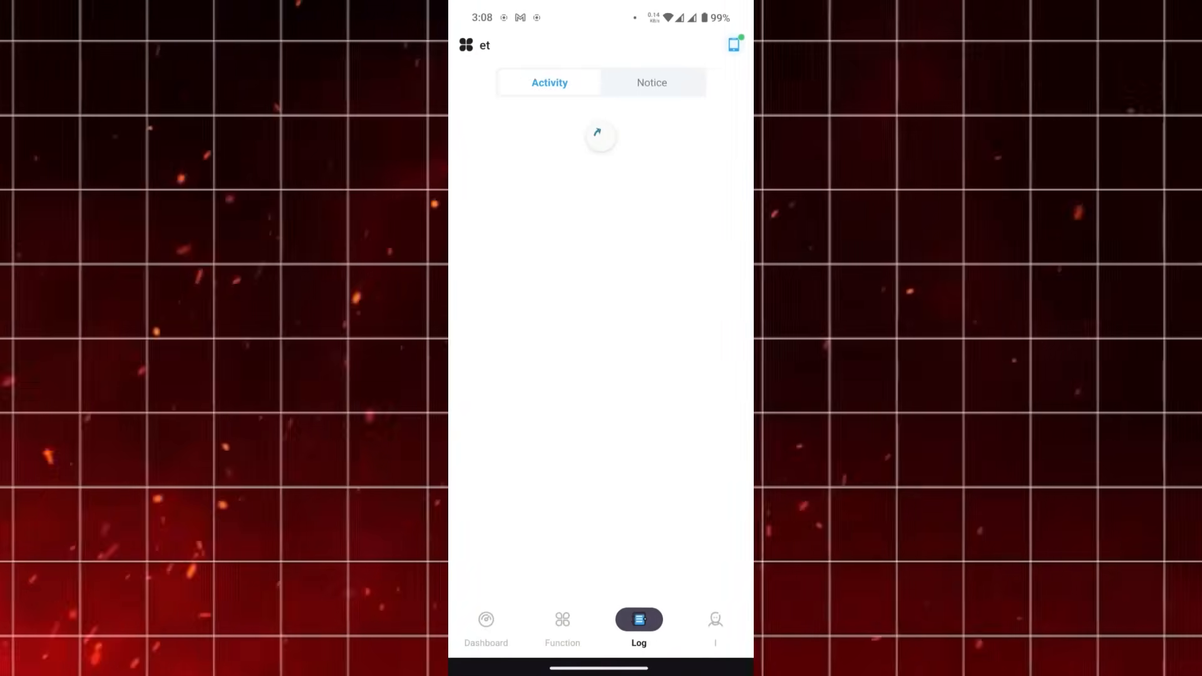
pyautogui.click(715, 619)
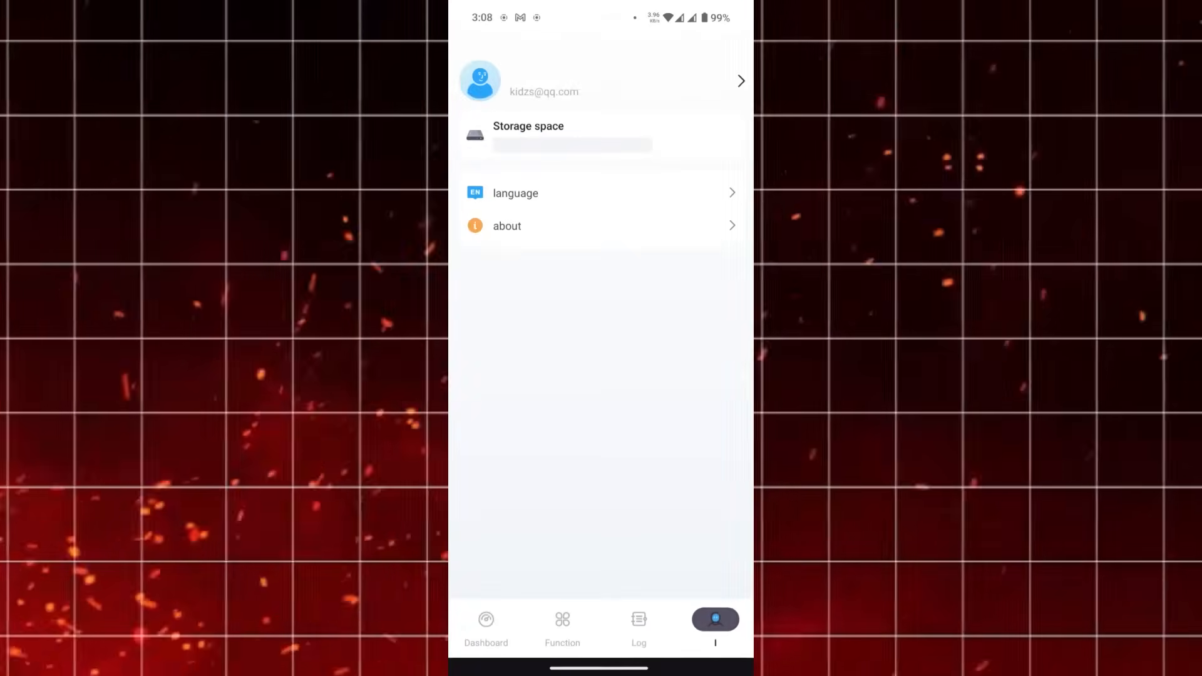
pyautogui.click(638, 620)
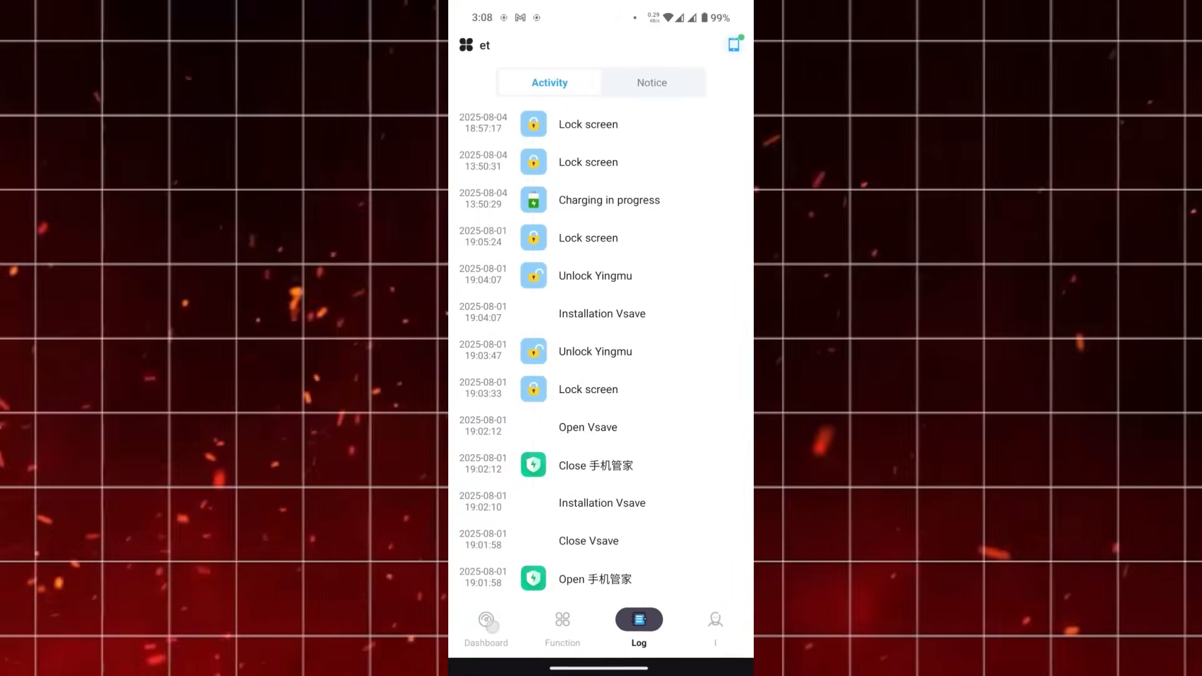
pyautogui.click(486, 620)
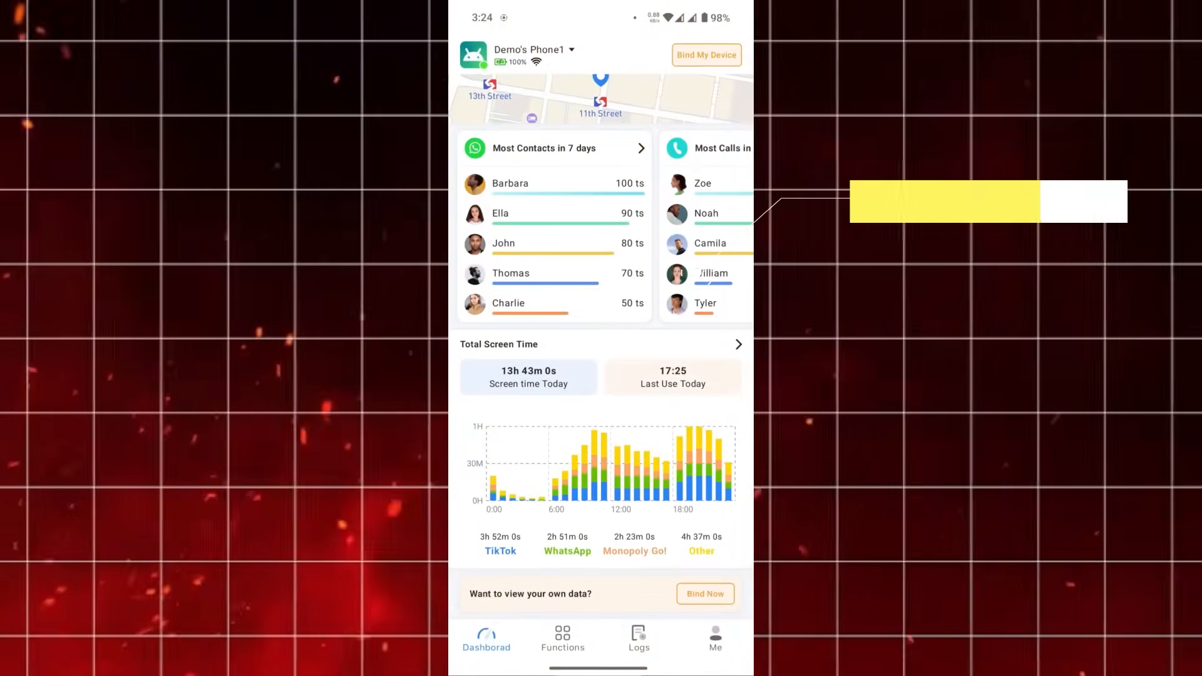
# View the week's most-called contacts card and the log, ending on the Function list
pyautogui.click(639, 643)
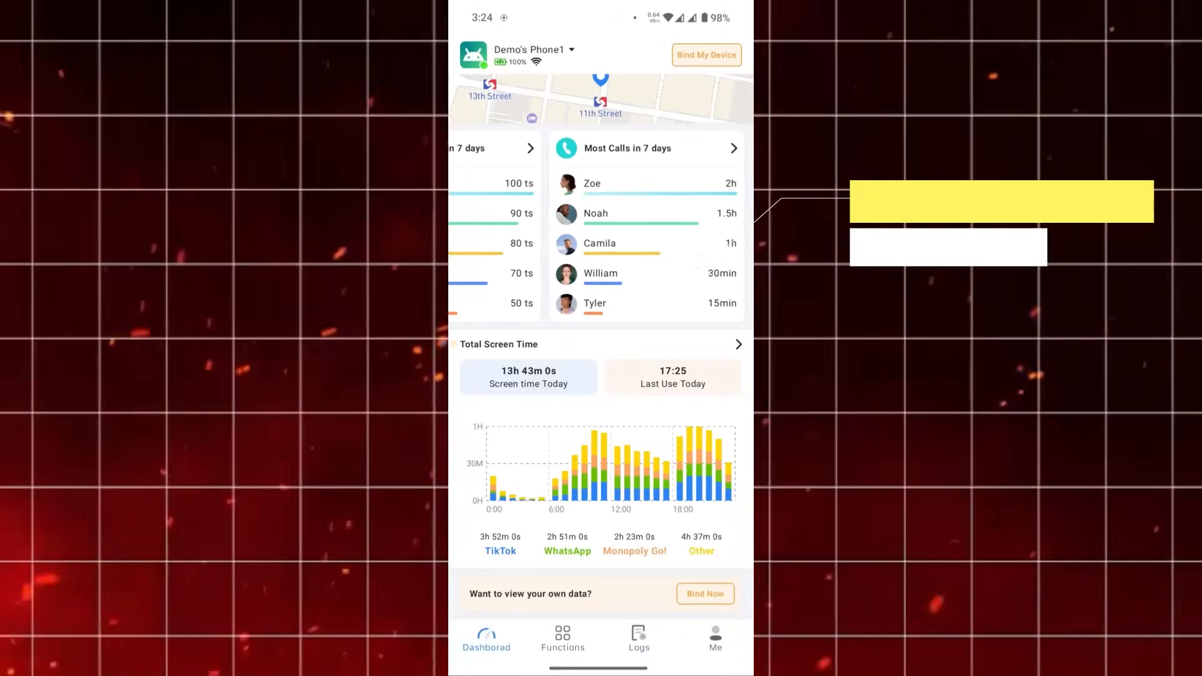
pyautogui.click(562, 638)
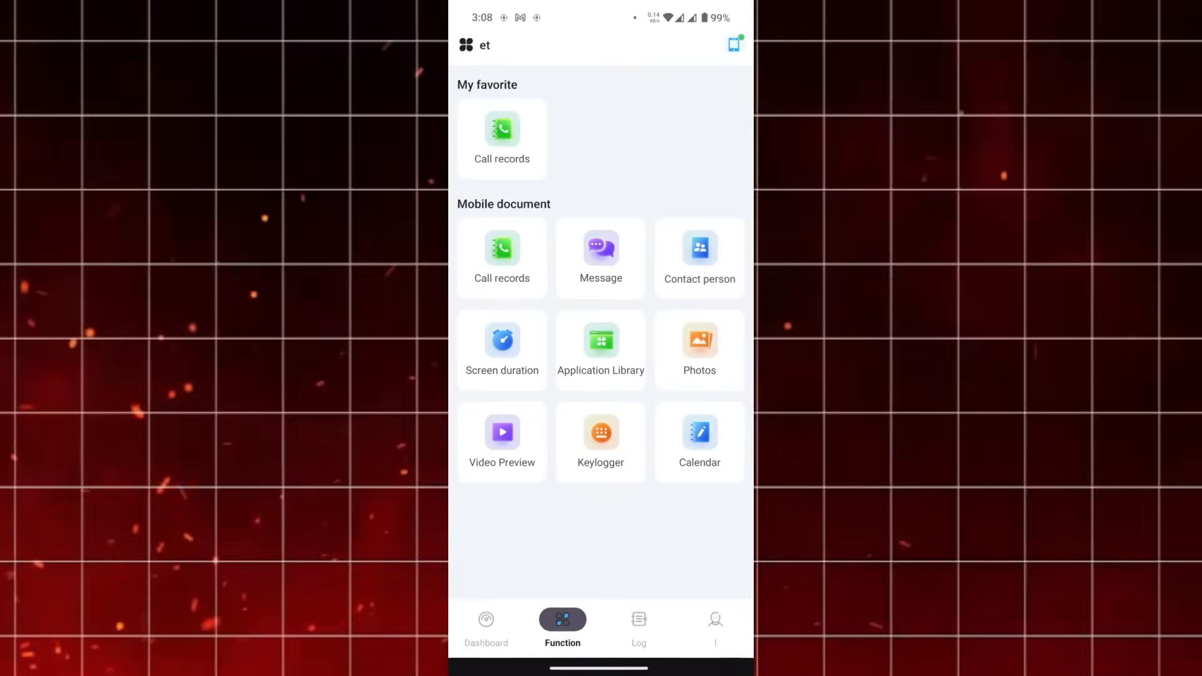
pyautogui.click(638, 621)
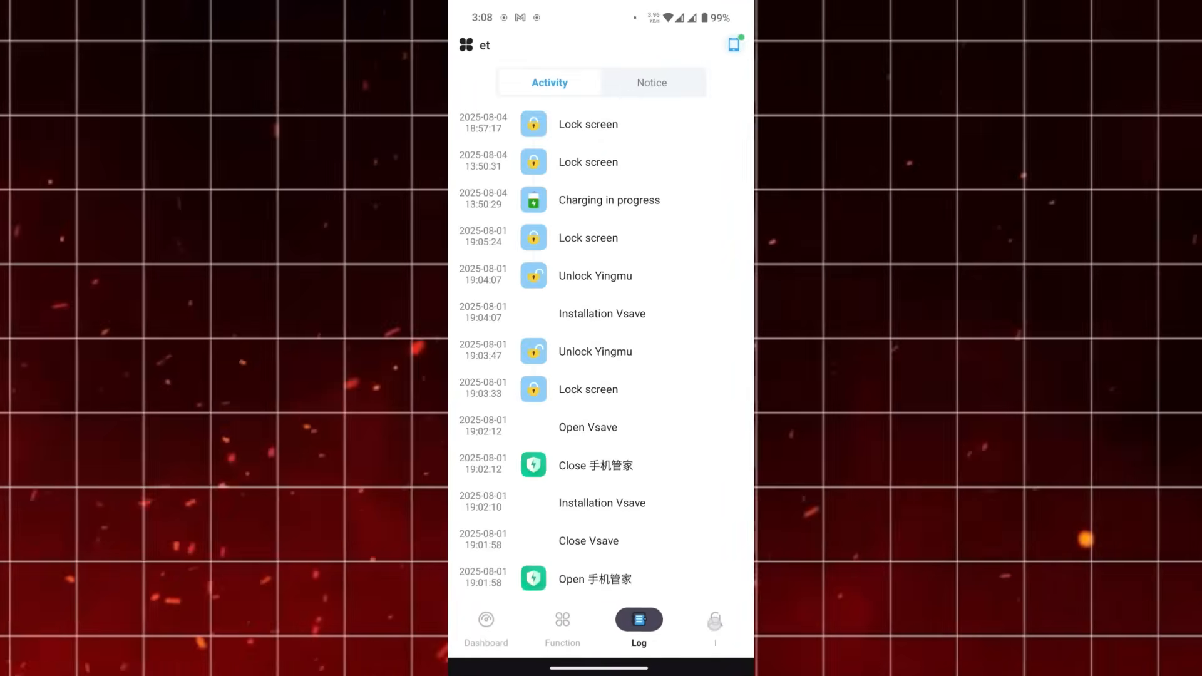
pyautogui.click(651, 83)
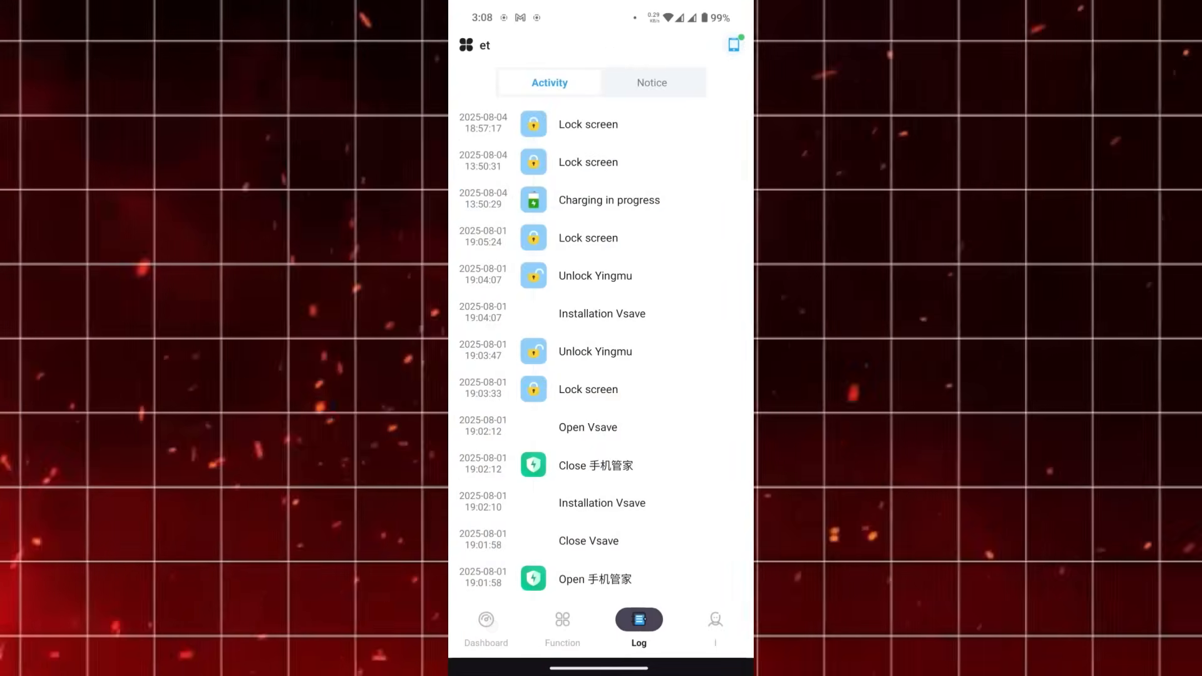
pyautogui.click(562, 623)
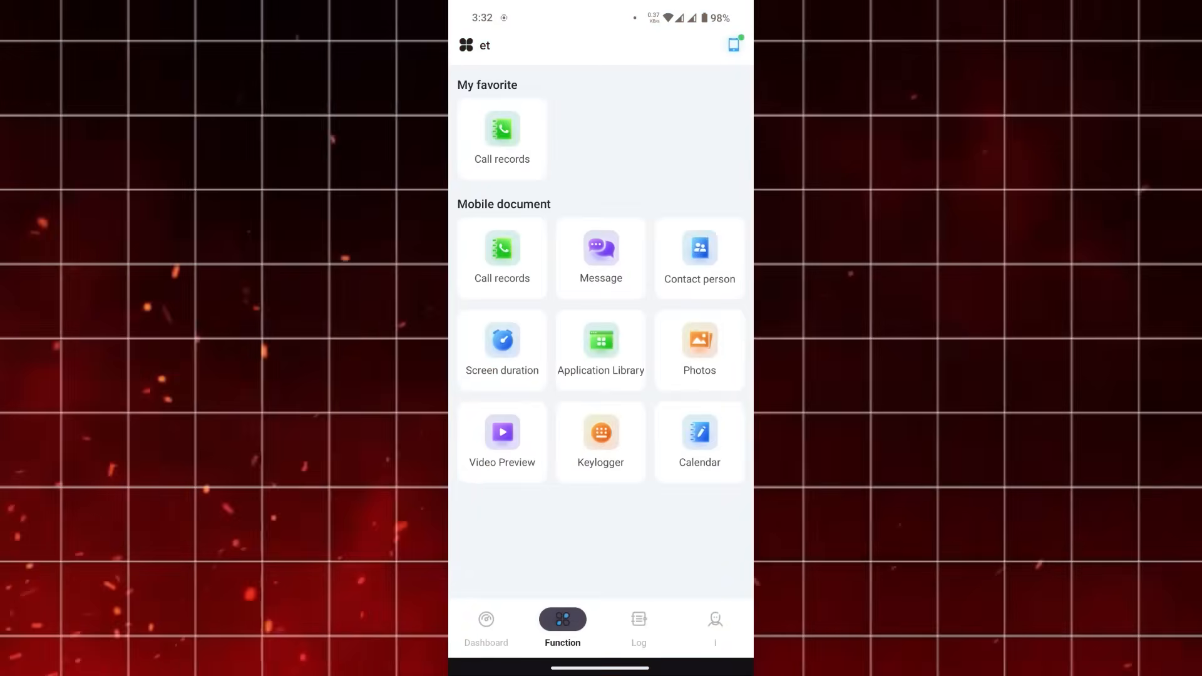
# Check the empty call records and installed-apps list, then go back to the function overview
pyautogui.click(502, 130)
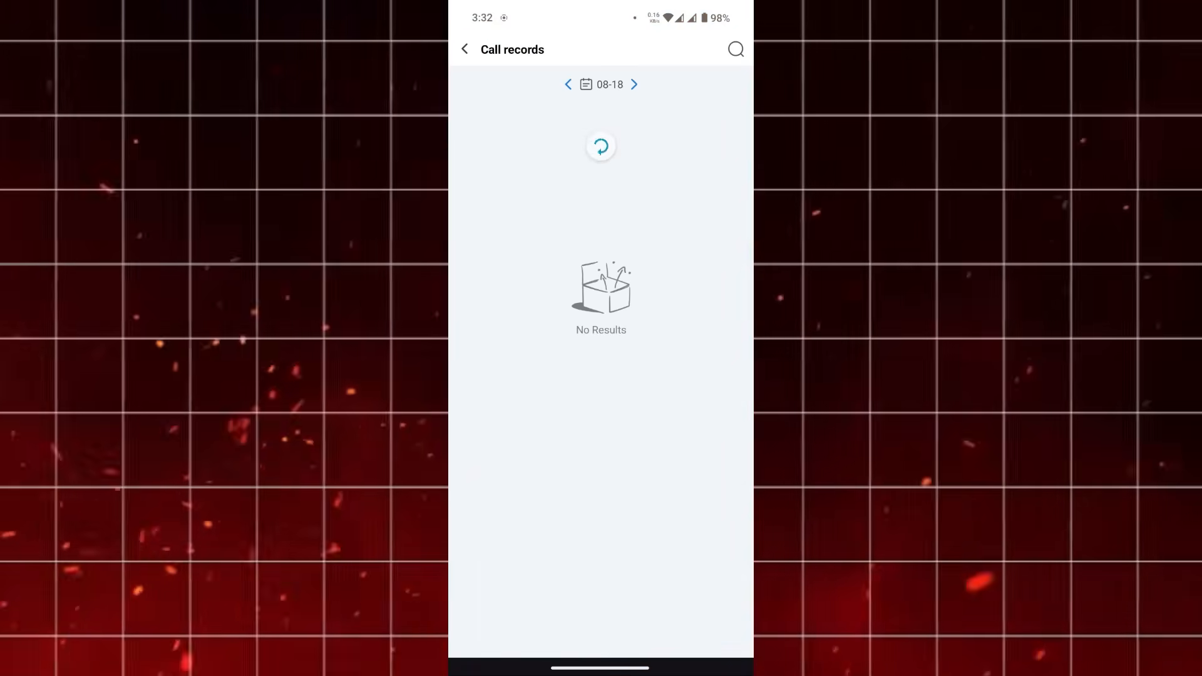
pyautogui.click(635, 84)
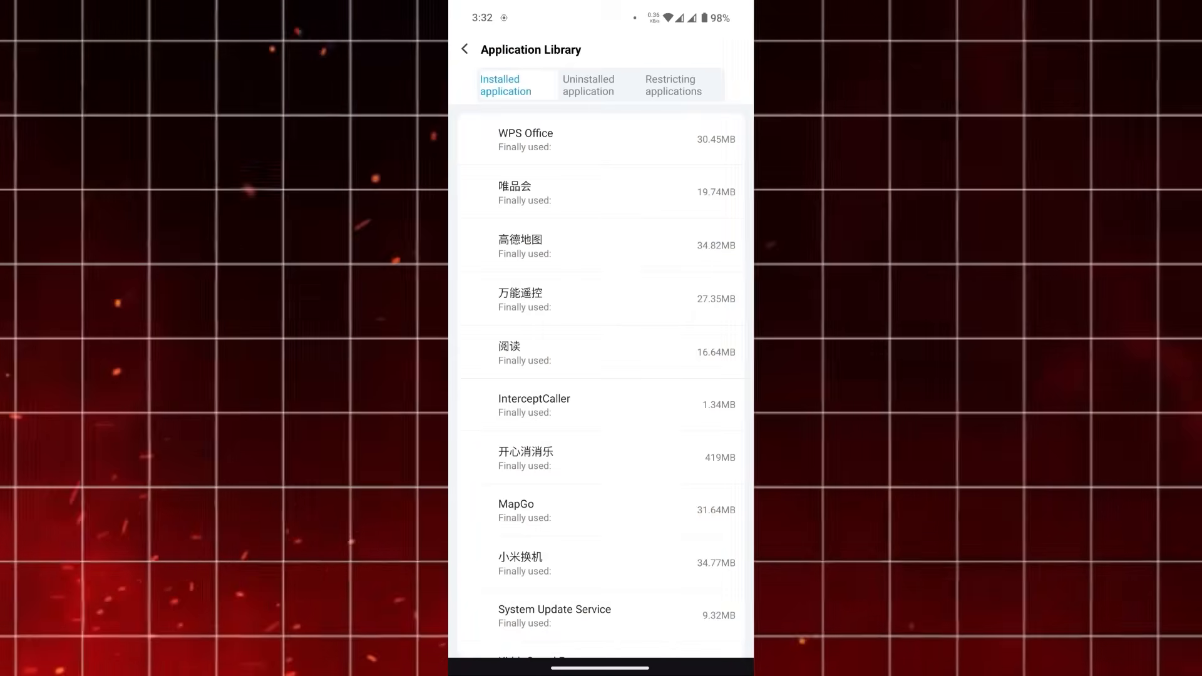
pyautogui.click(465, 50)
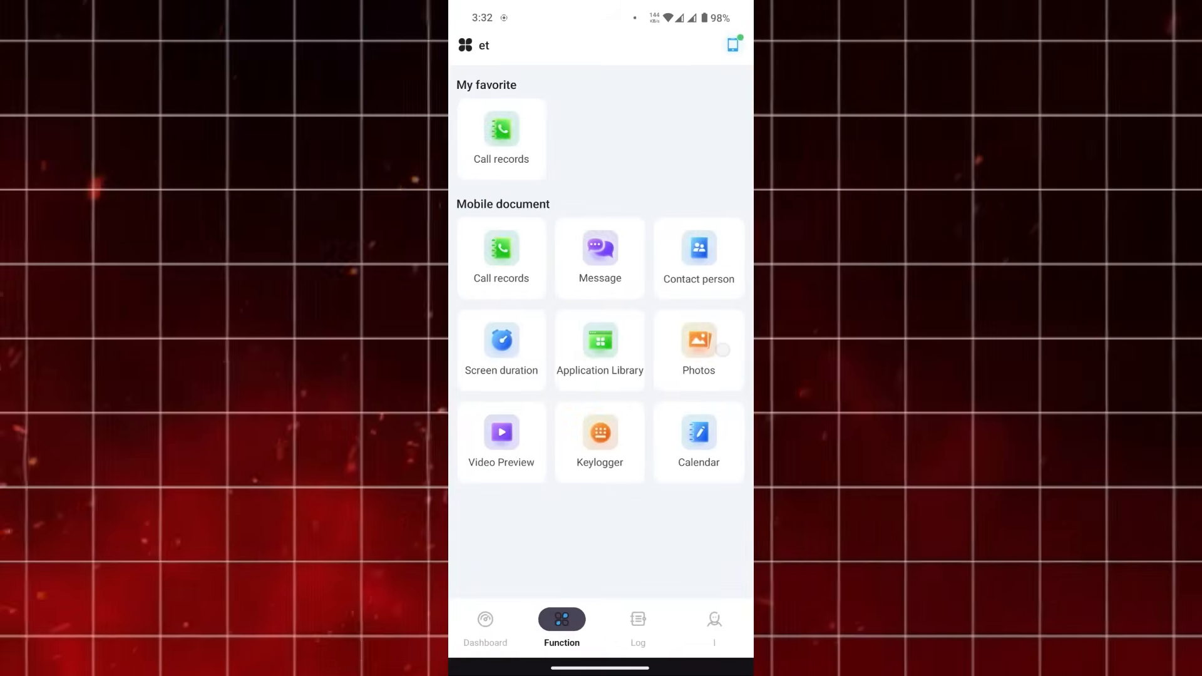
pyautogui.click(698, 339)
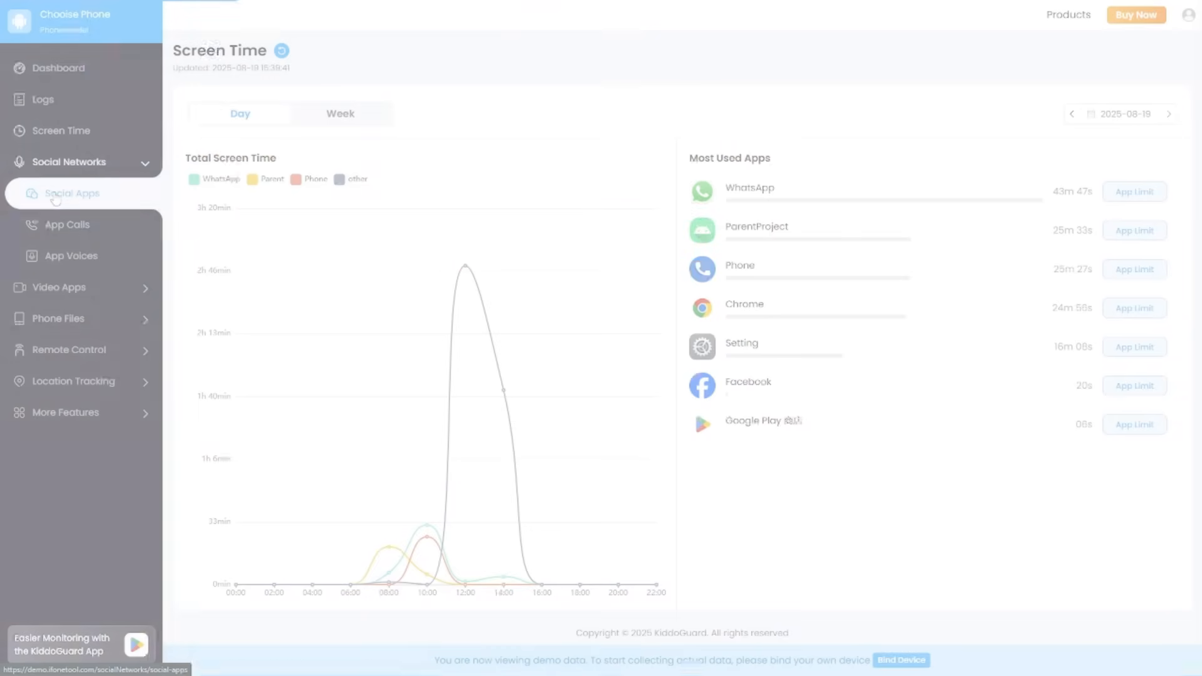
# Browse the captured Social Apps chats for Instagram, Snapchat and Telegram
pyautogui.click(71, 193)
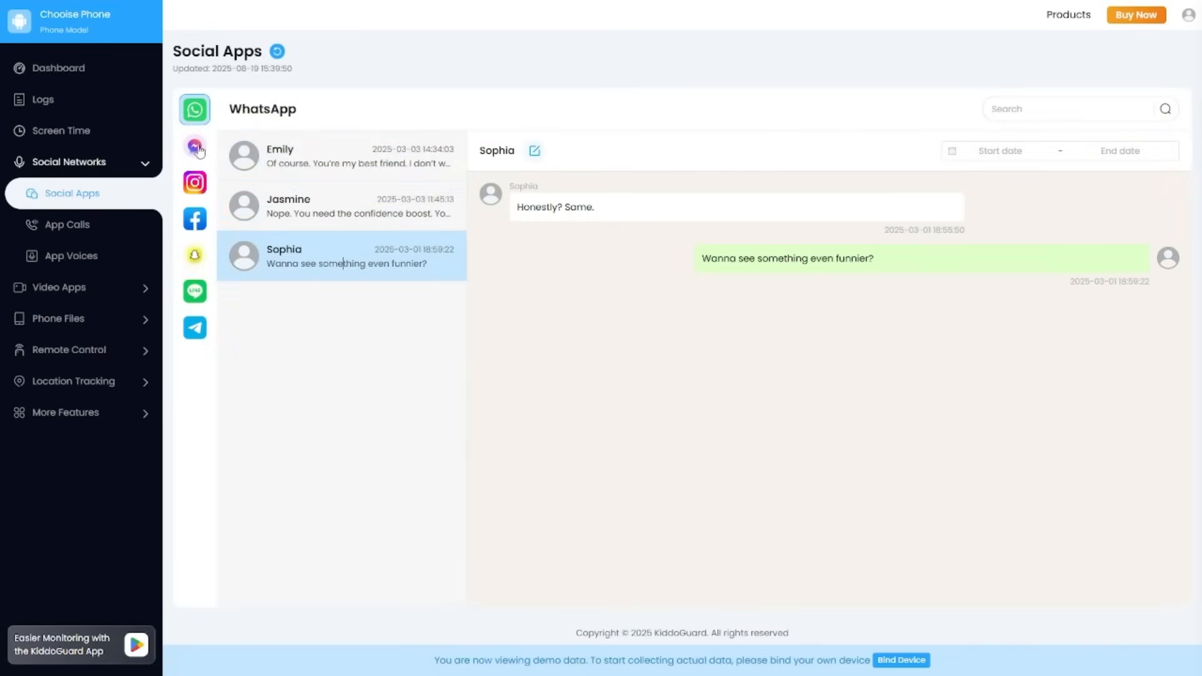
pyautogui.click(194, 183)
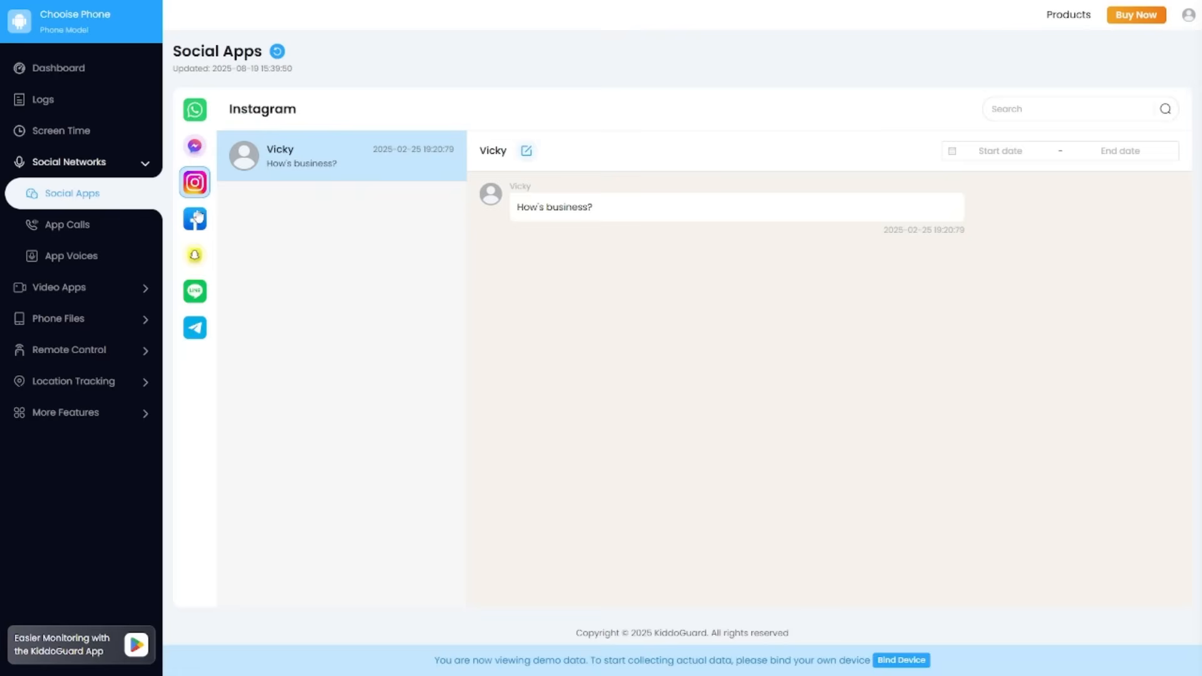
pyautogui.click(194, 255)
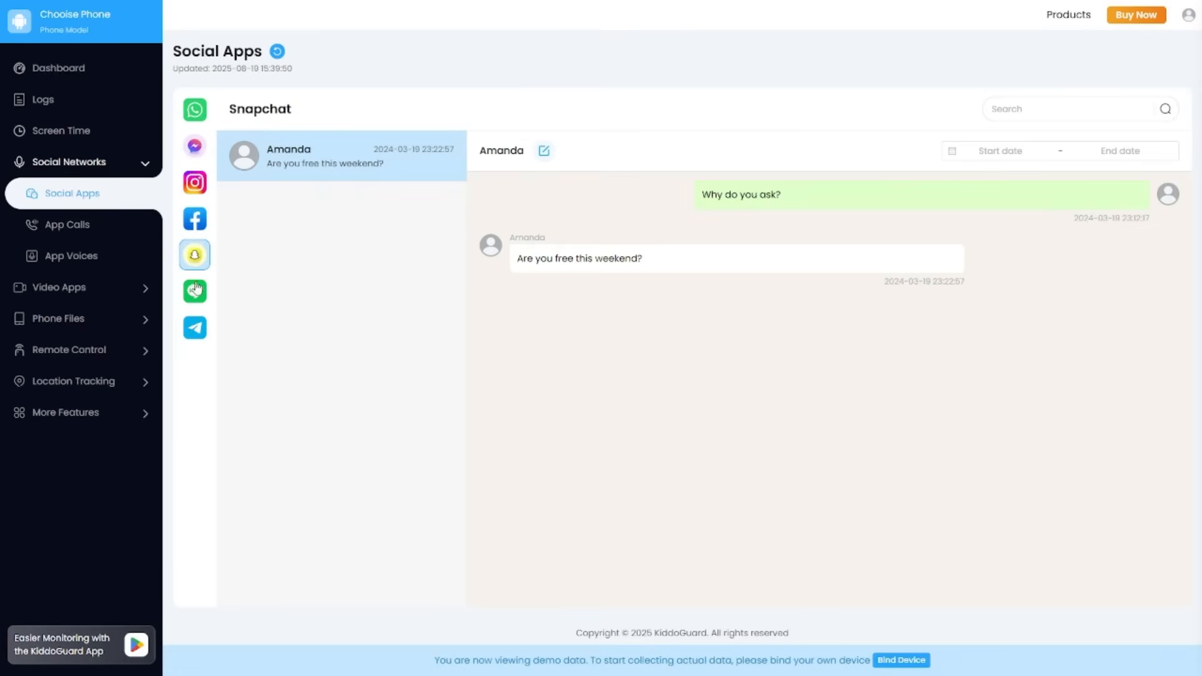
pyautogui.click(194, 328)
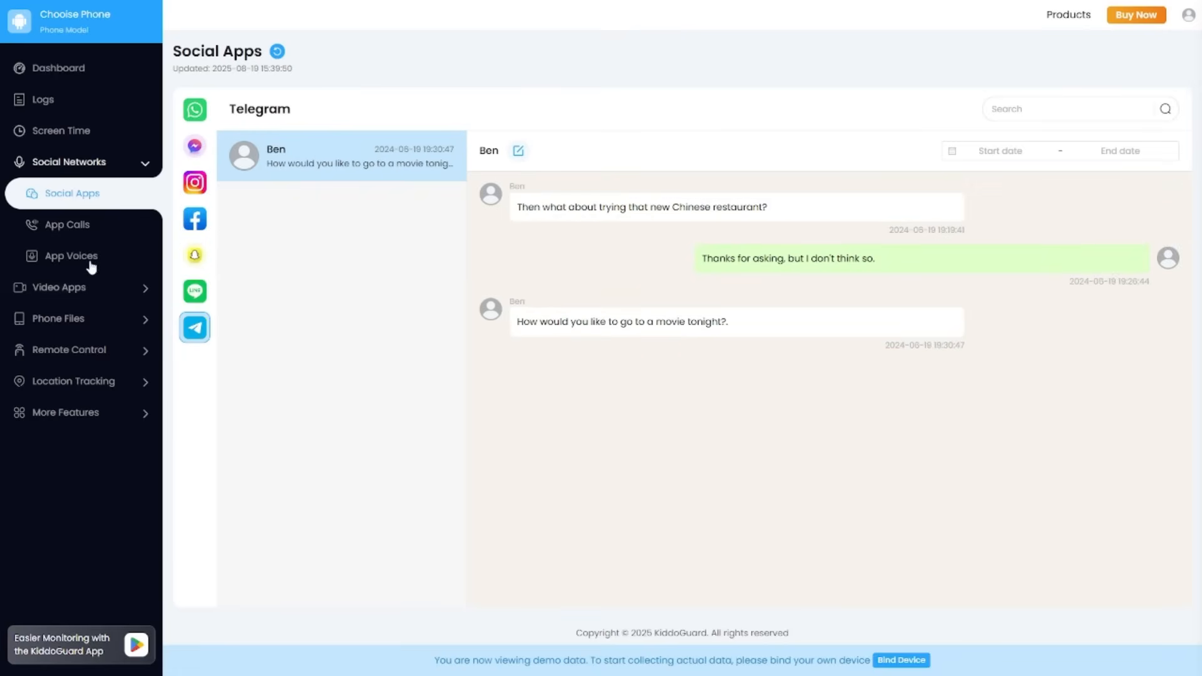
# Browse the App Calls records for LINE, Instagram and Telegram, then the phone's activity log
pyautogui.click(65, 224)
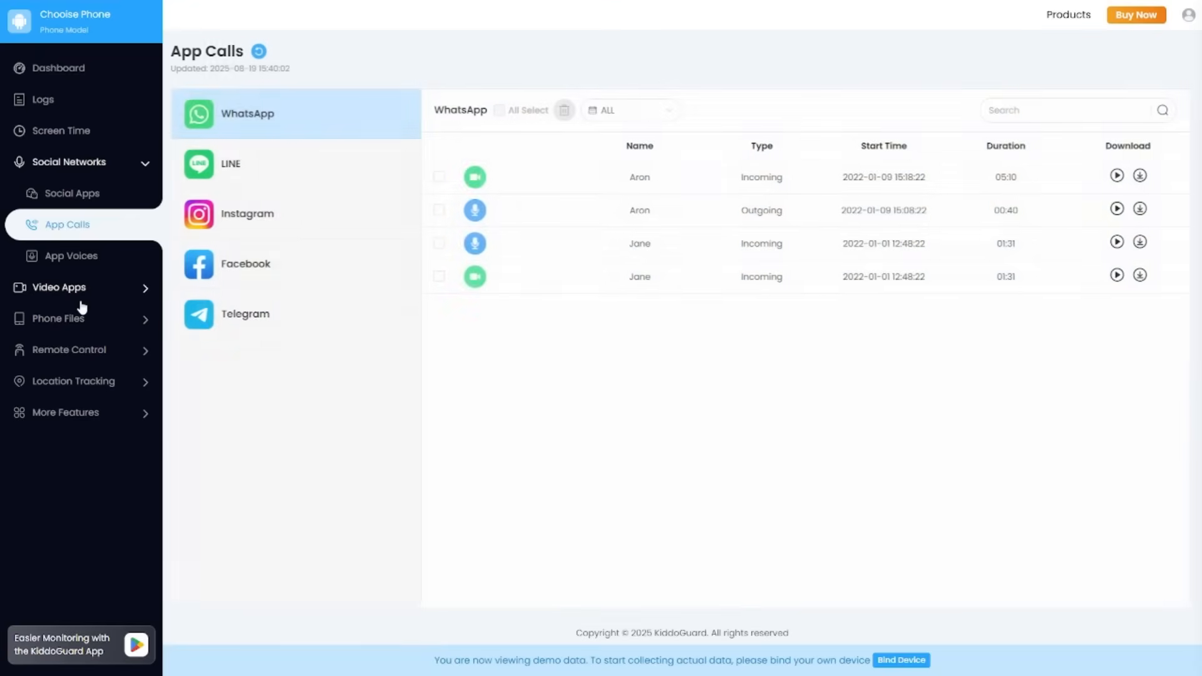
pyautogui.click(230, 164)
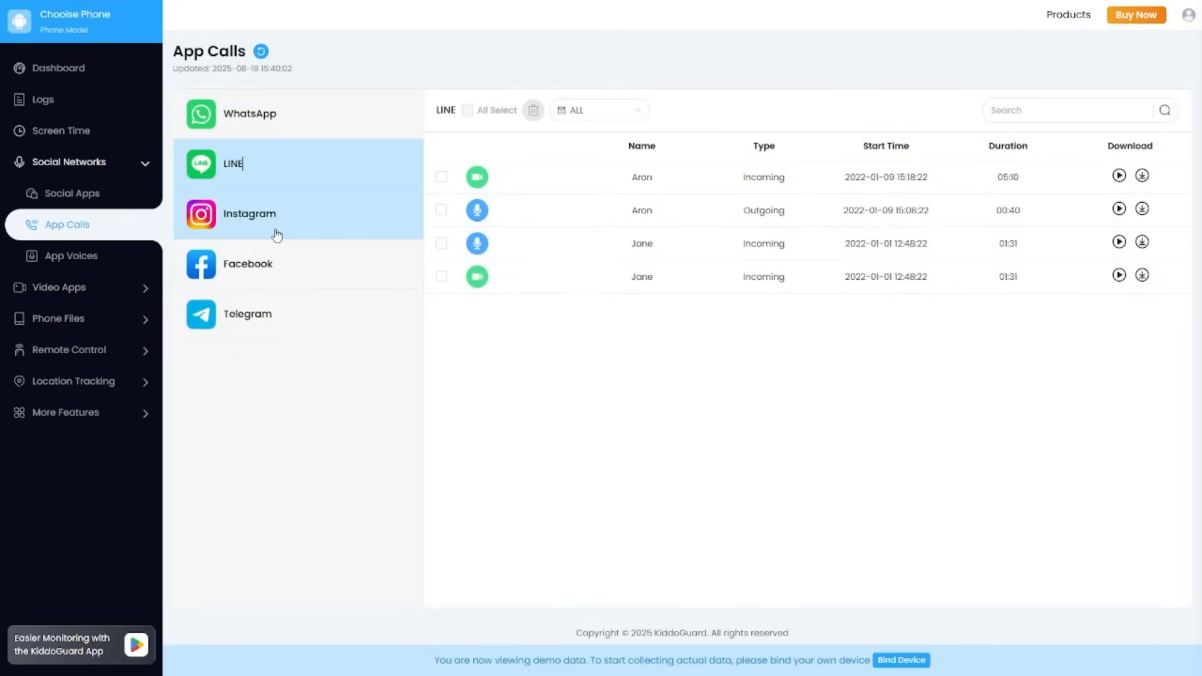
pyautogui.click(249, 213)
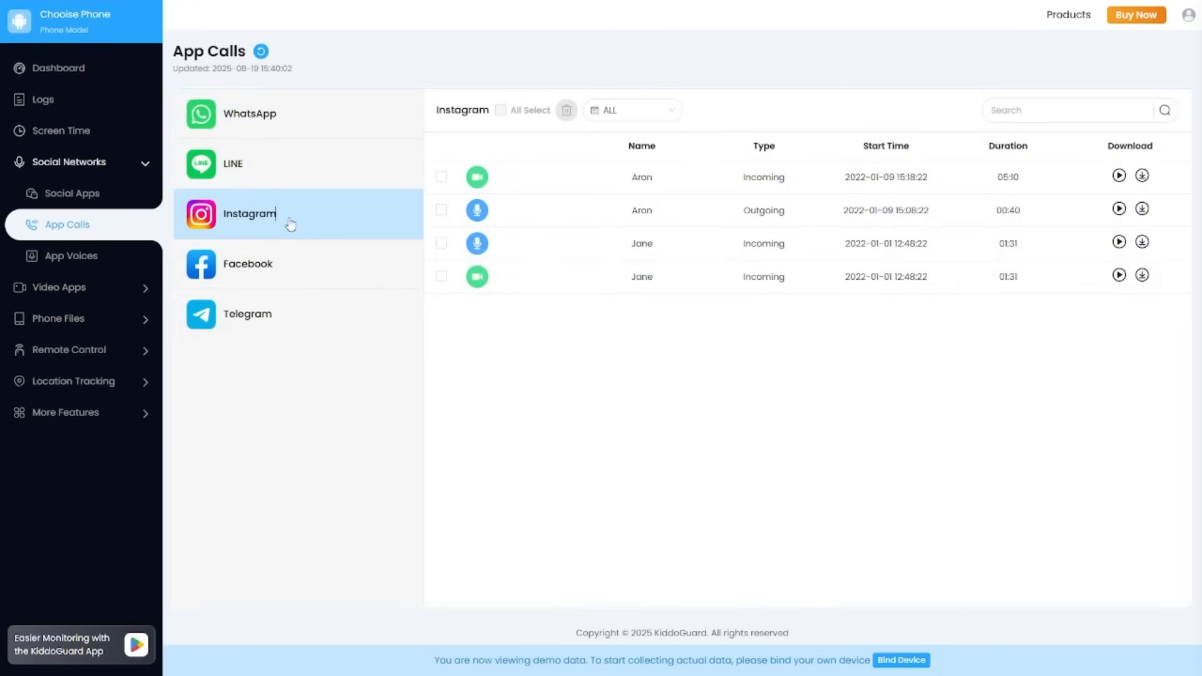
pyautogui.click(248, 314)
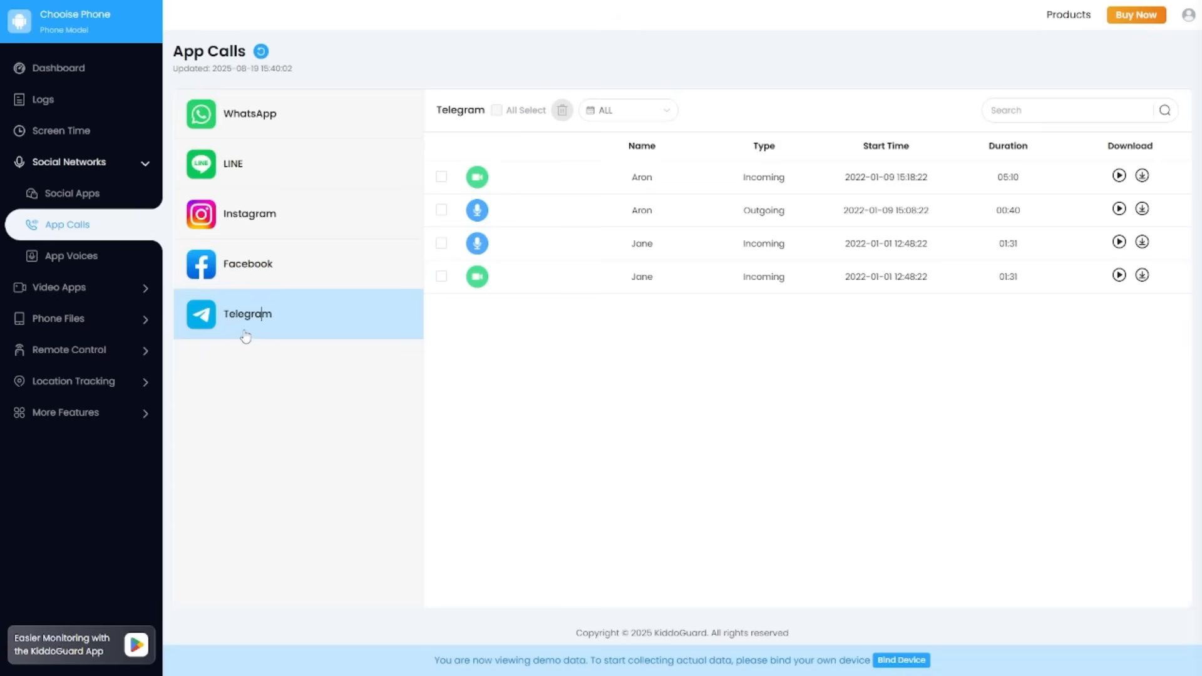
pyautogui.click(71, 255)
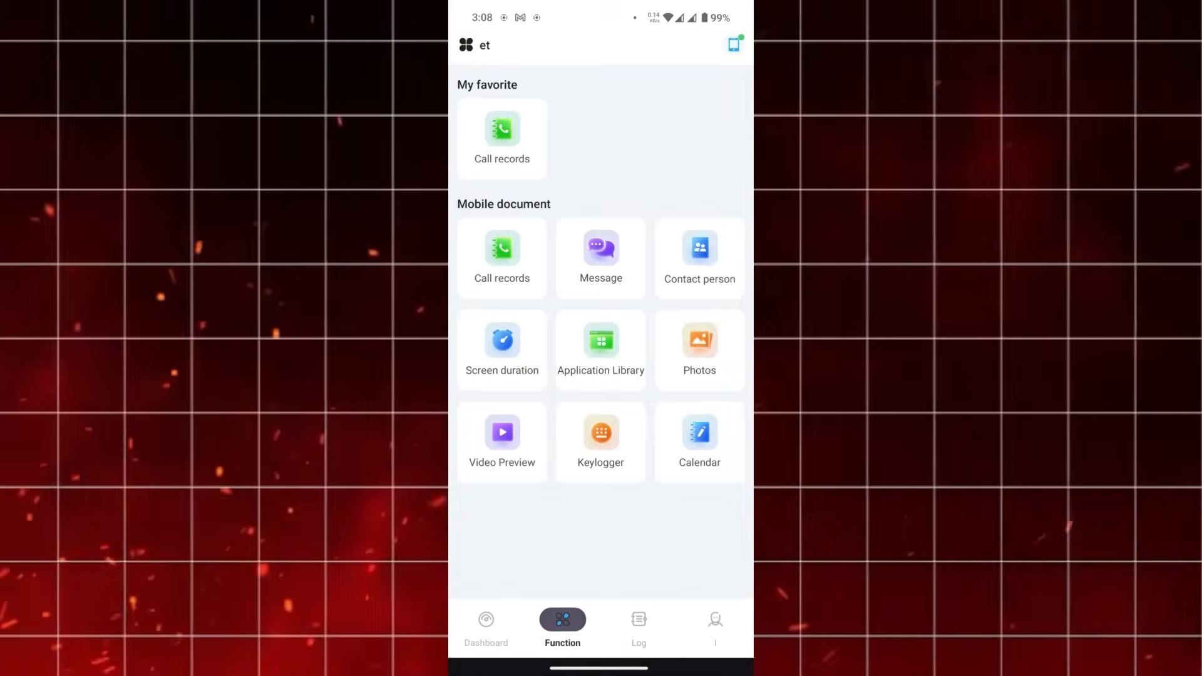
pyautogui.click(639, 623)
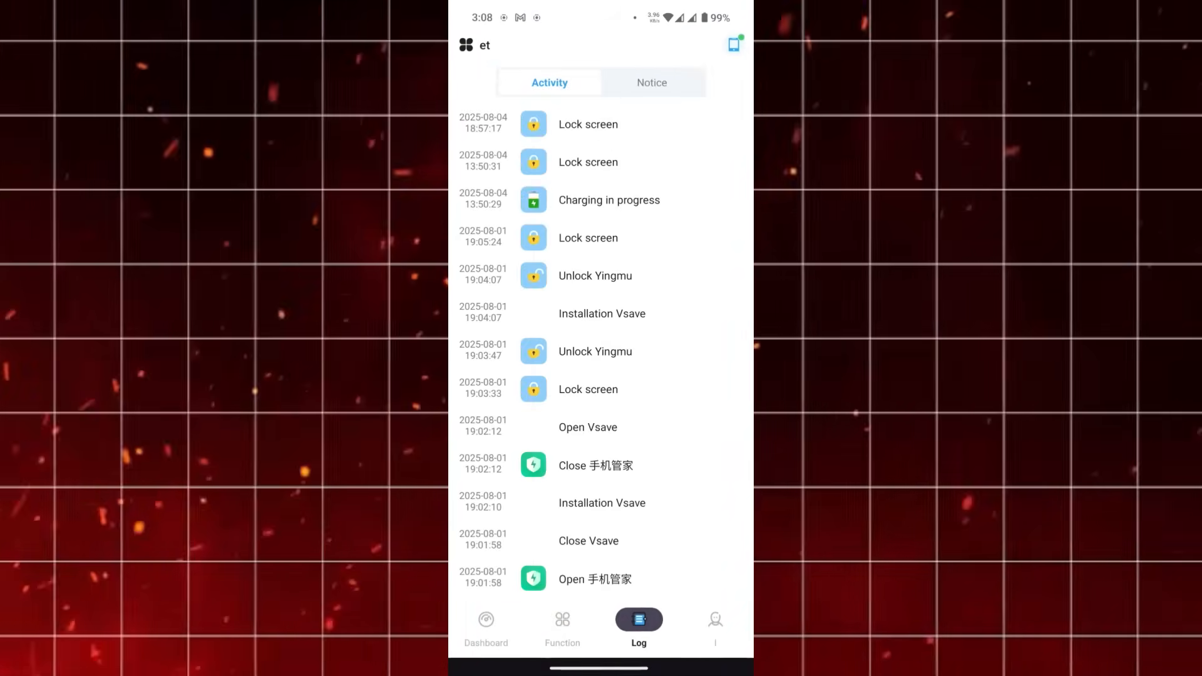
# Check the account storage page and empty notice list, returning to the Activity events
pyautogui.click(714, 620)
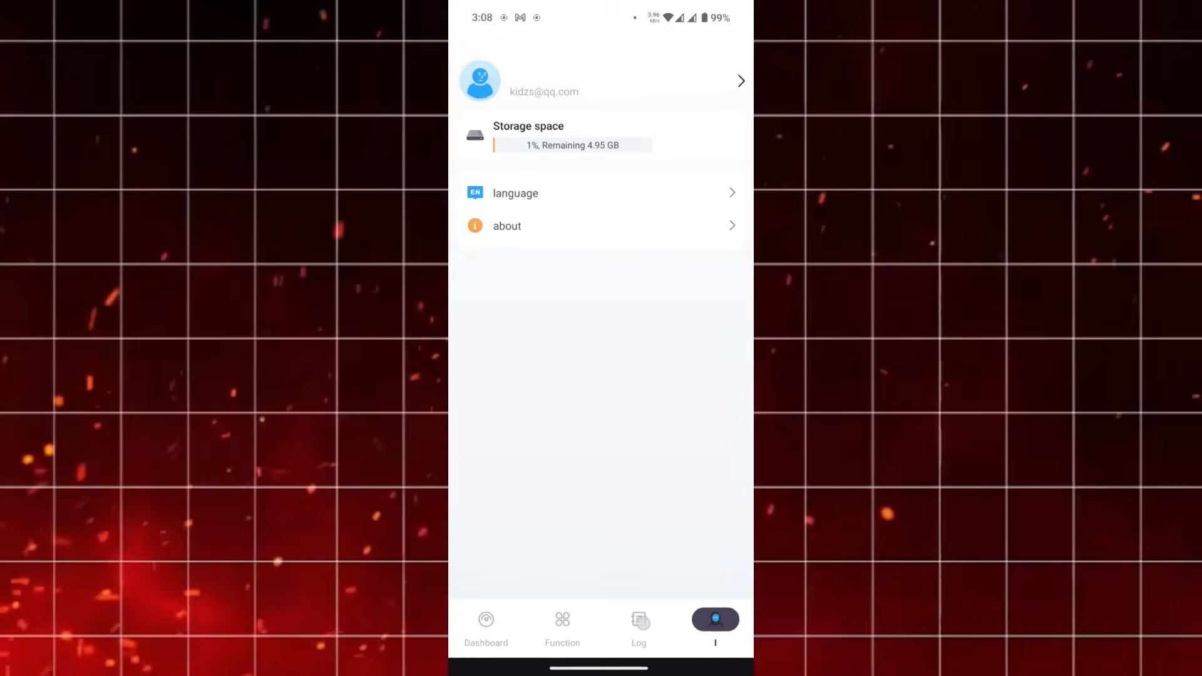
pyautogui.click(639, 623)
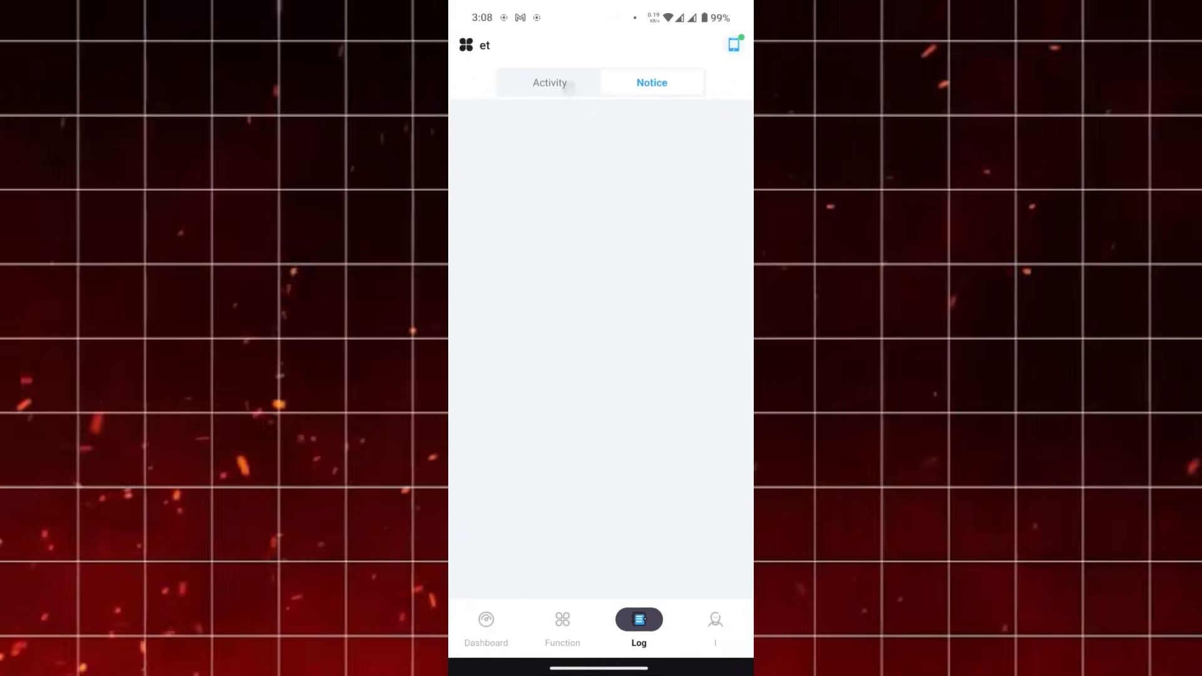
pyautogui.click(548, 83)
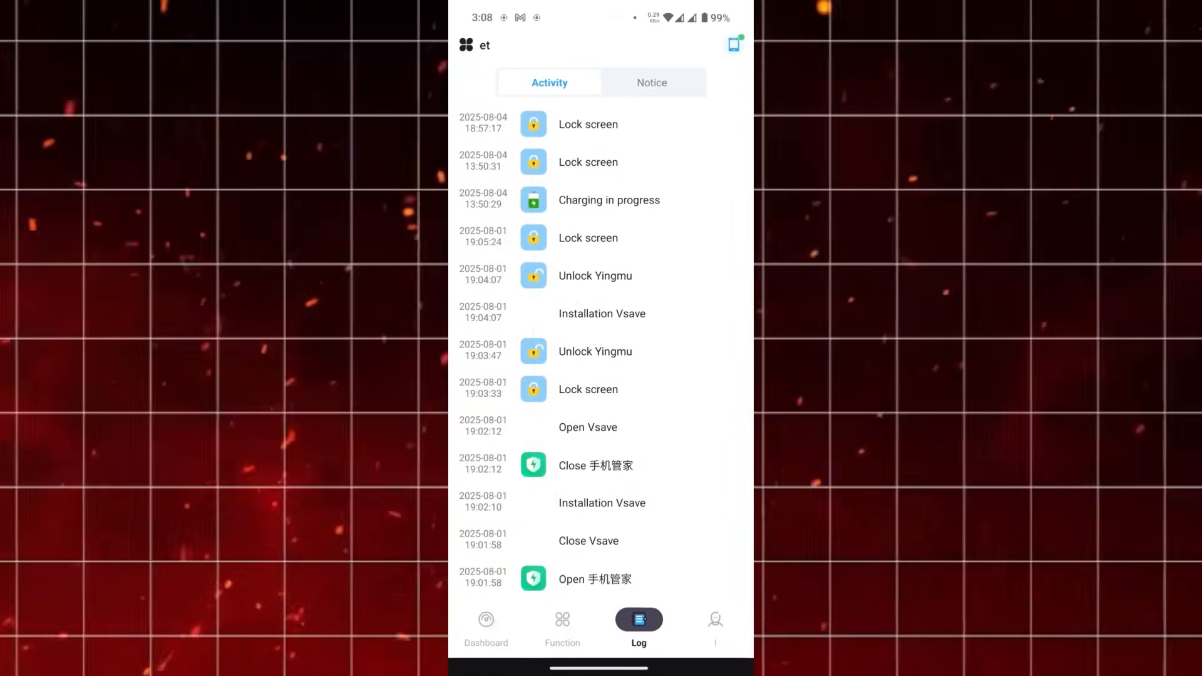
pyautogui.click(486, 620)
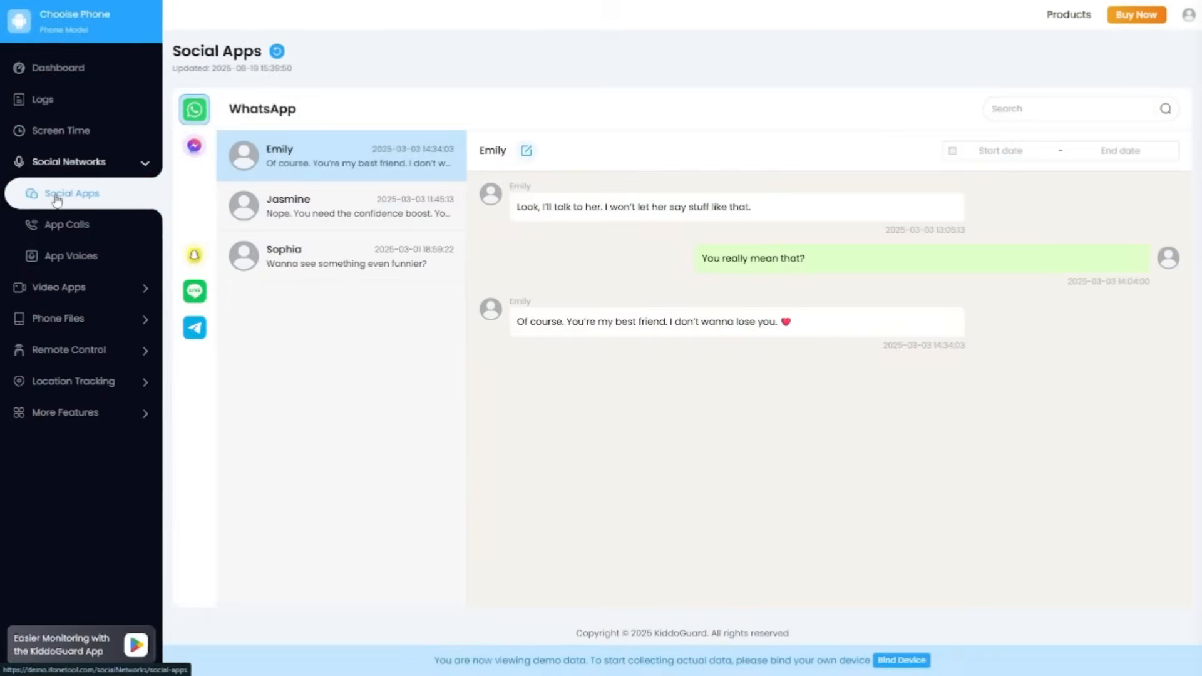
# View Instagram chats and App Voices, then the YouTube and ReelShort video sections
pyautogui.click(194, 182)
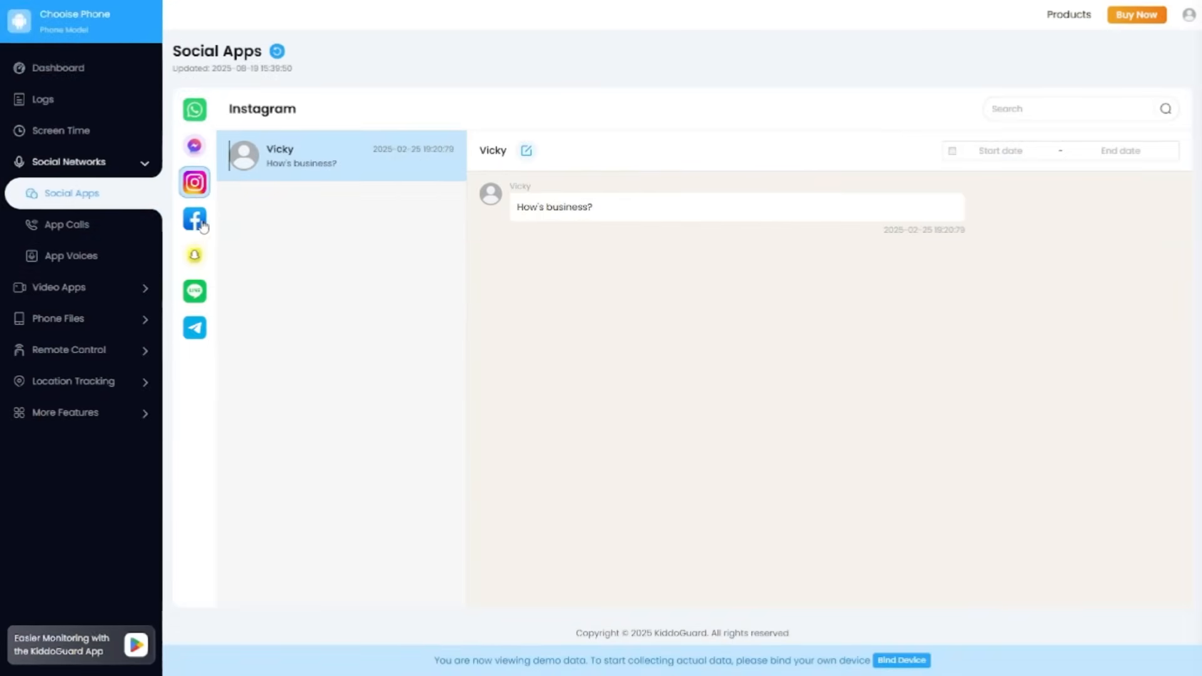
pyautogui.click(66, 224)
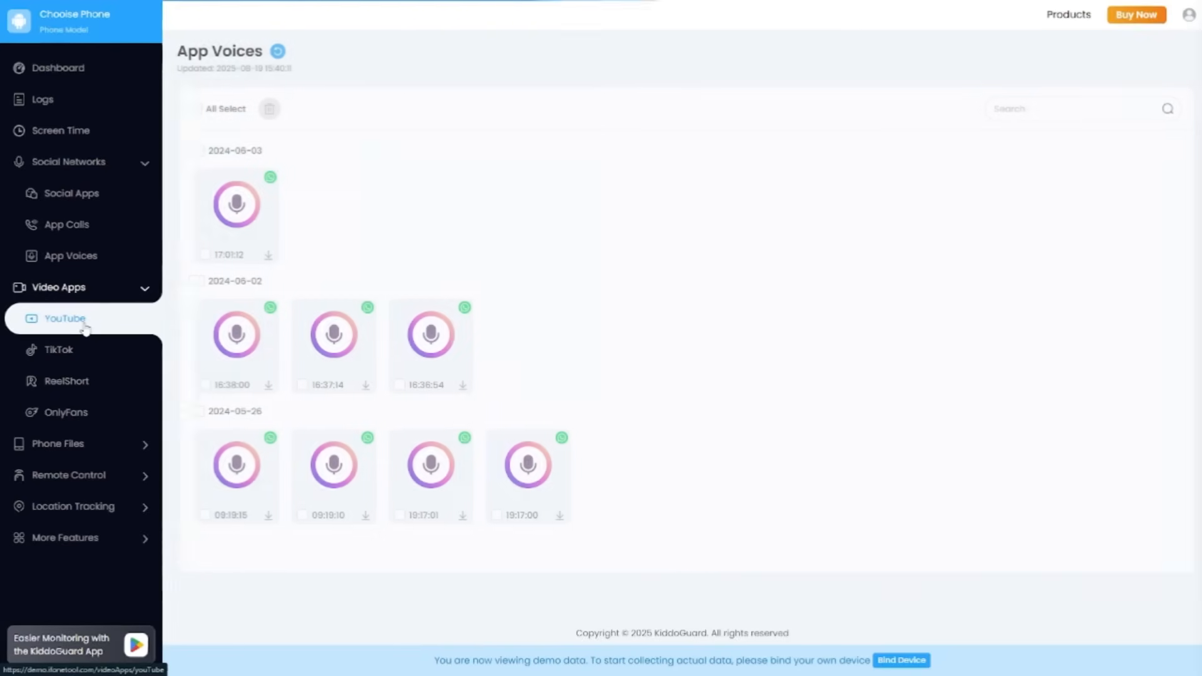
pyautogui.click(66, 381)
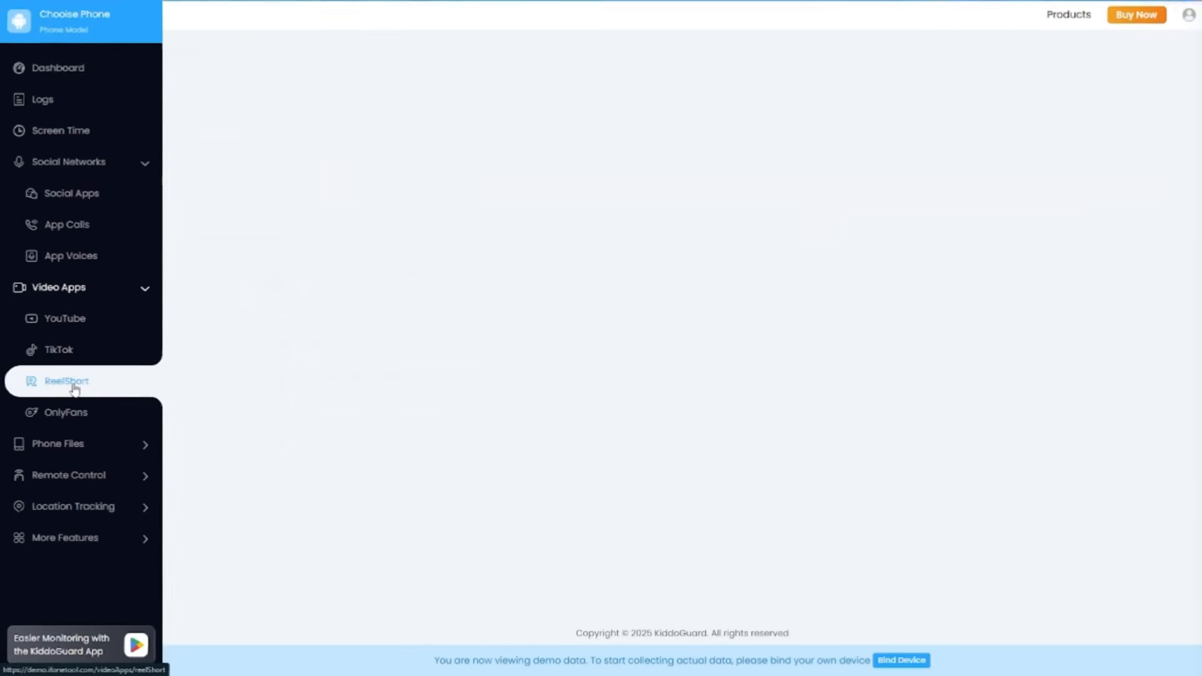
pyautogui.click(65, 413)
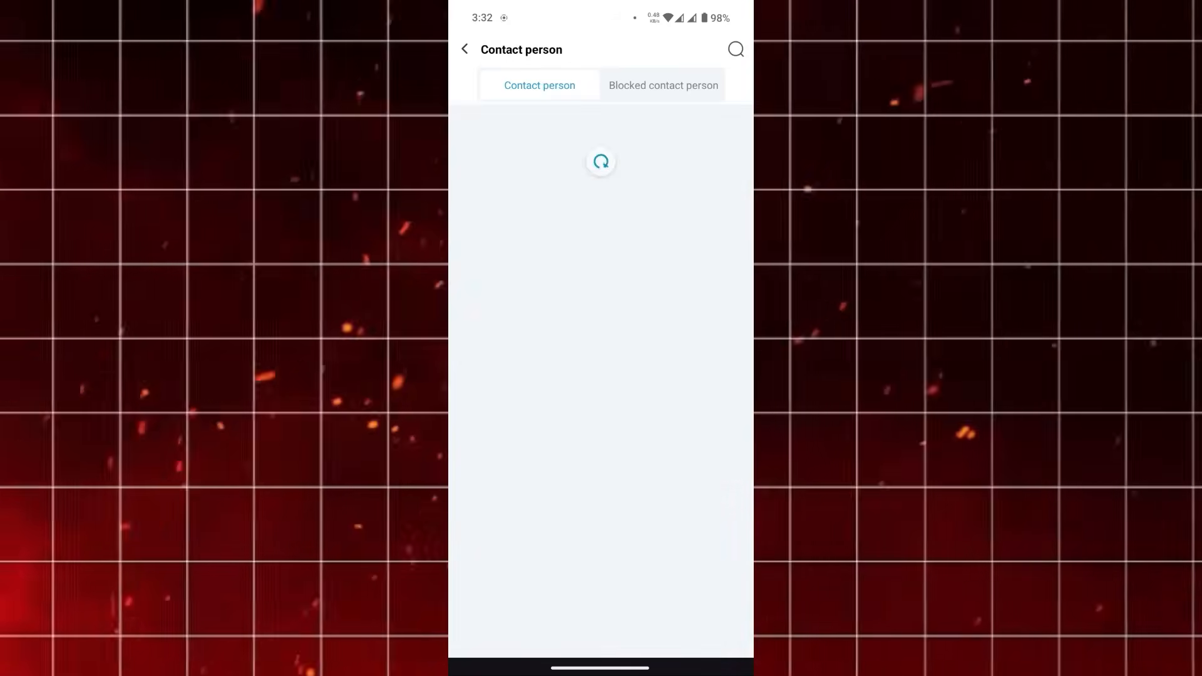
pyautogui.click(467, 48)
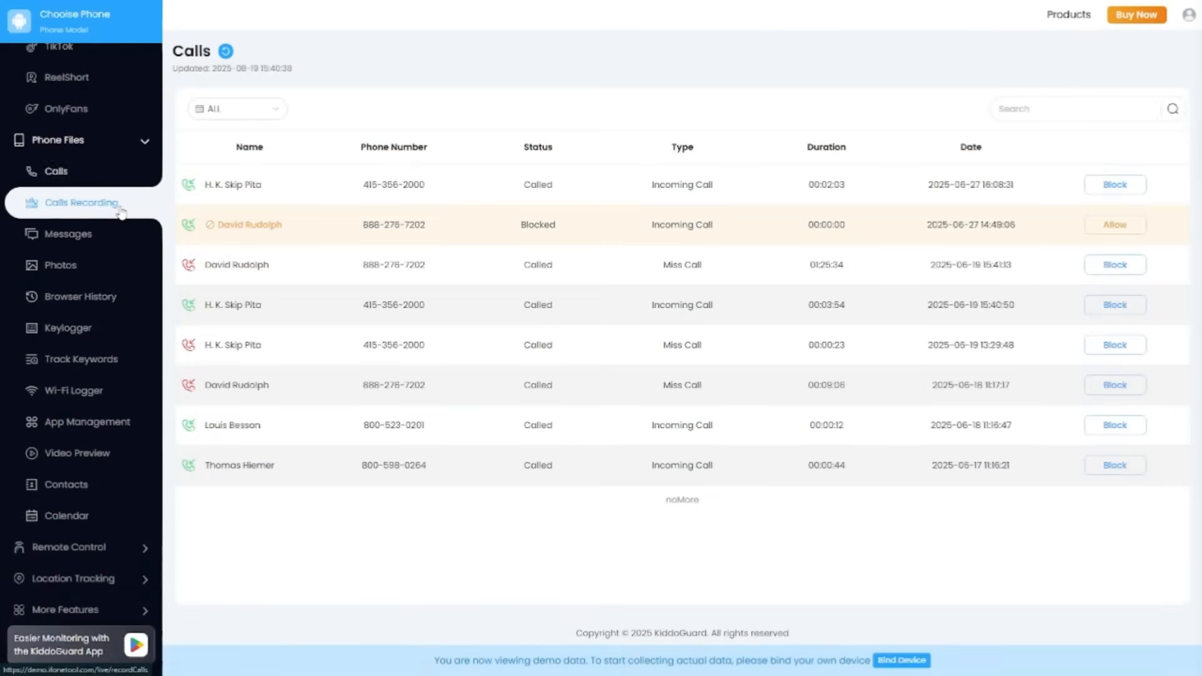
# Browse messages, photos, keyword alerts, Wi-Fi history, video previews and contacts
pyautogui.click(67, 233)
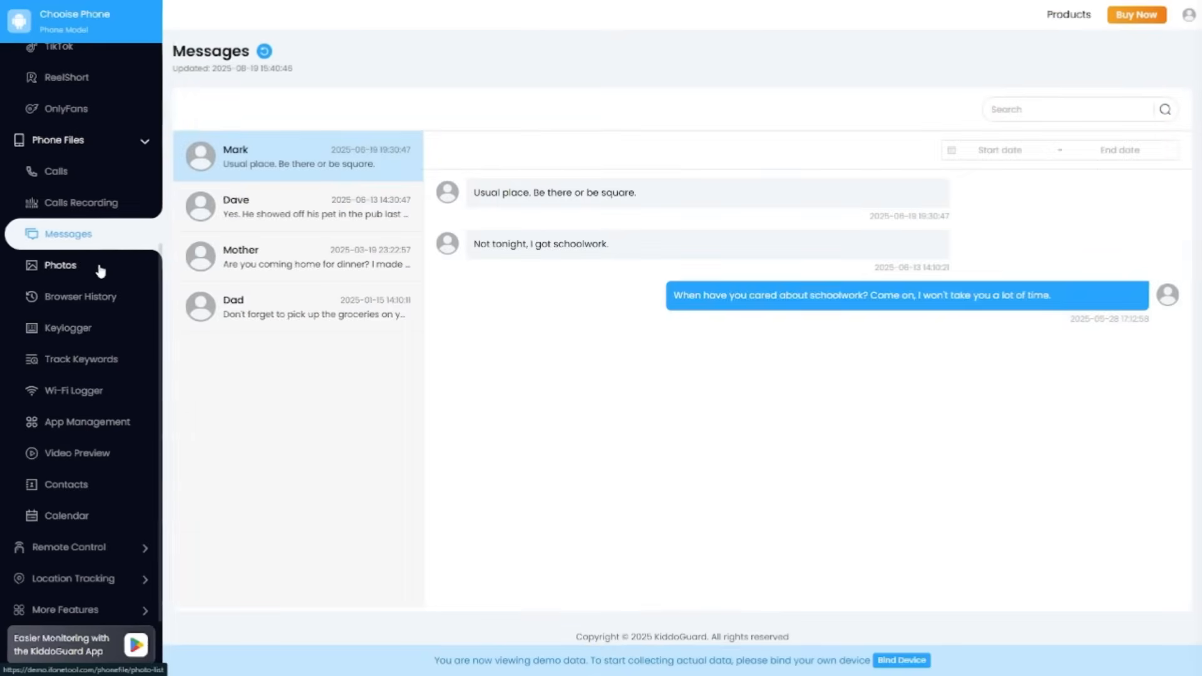
pyautogui.click(60, 265)
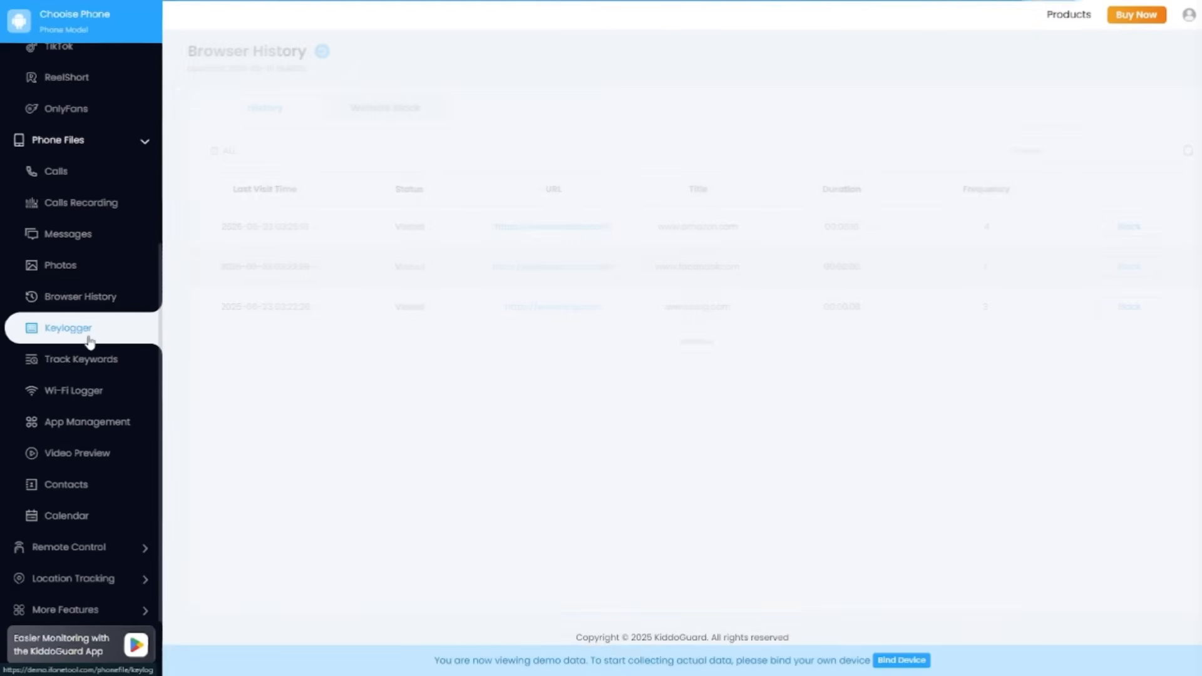
pyautogui.click(80, 359)
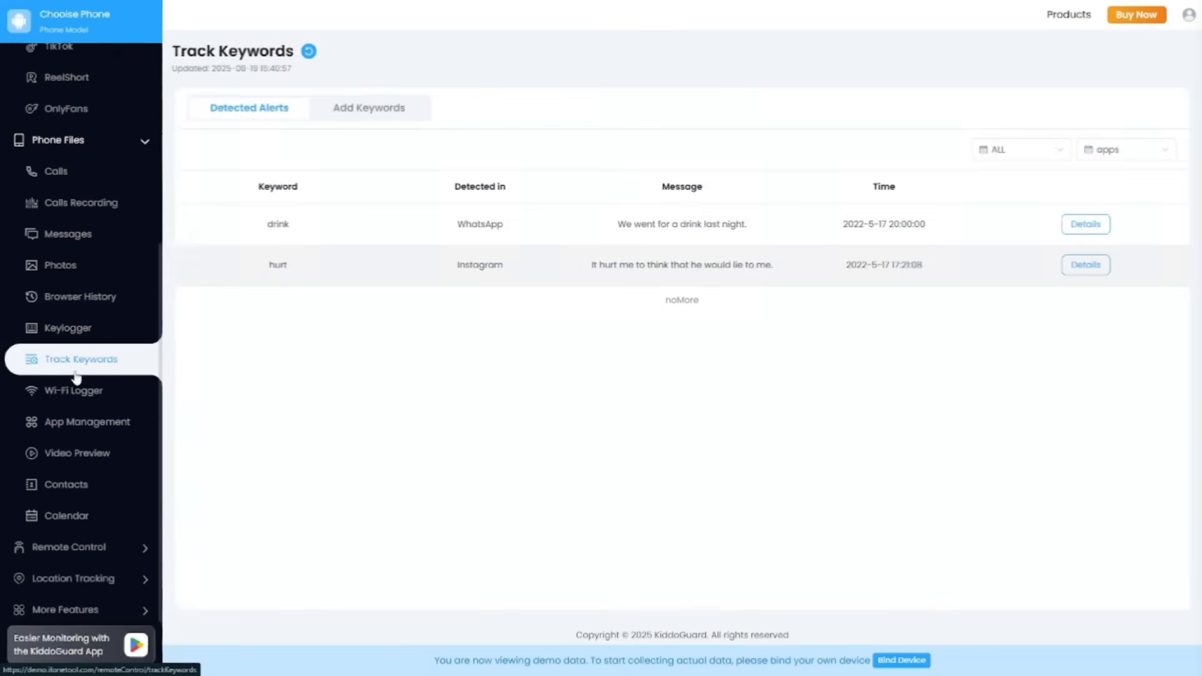
pyautogui.click(73, 391)
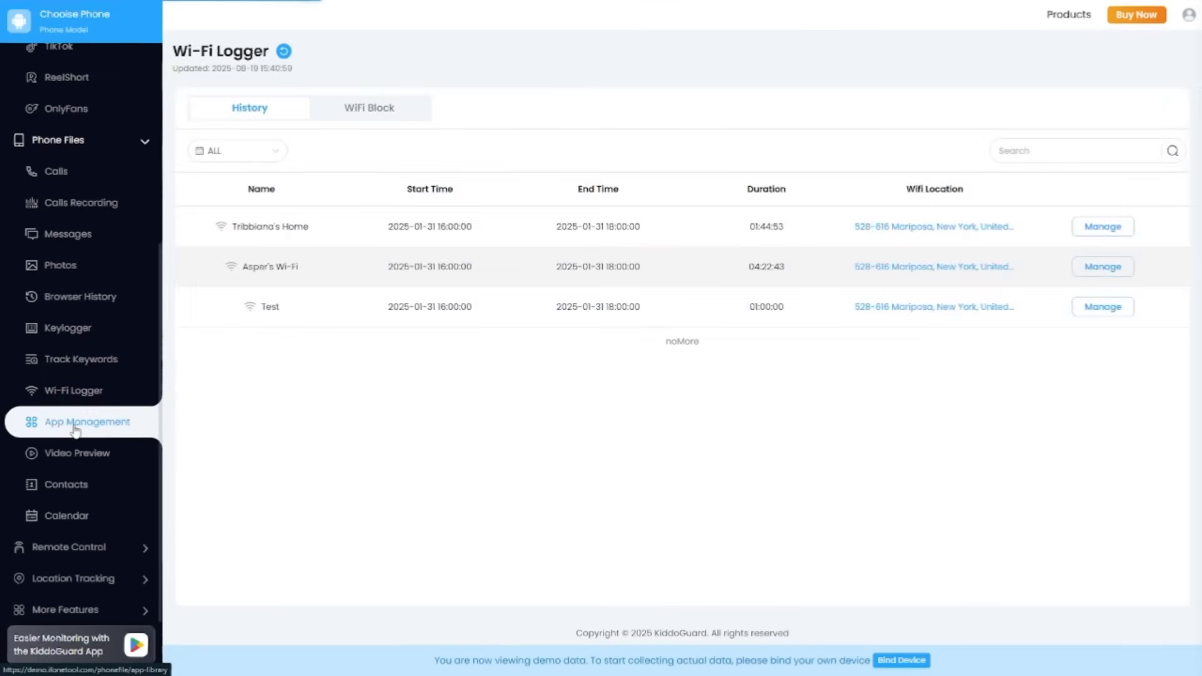
pyautogui.click(76, 453)
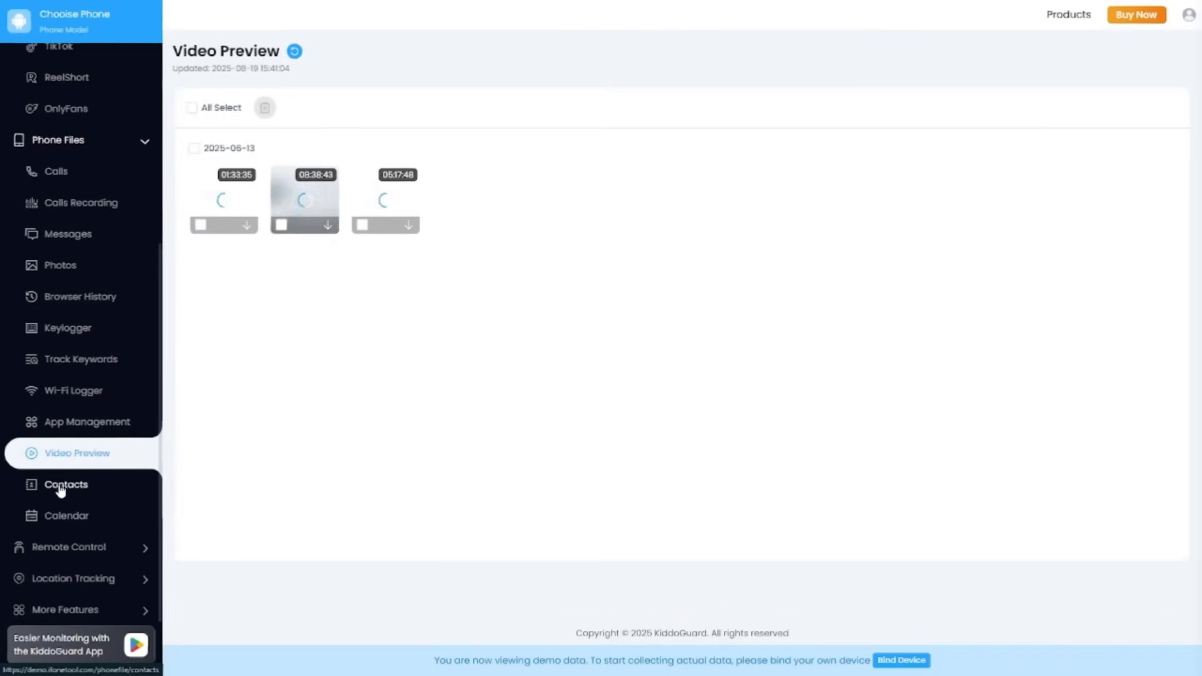
pyautogui.click(65, 484)
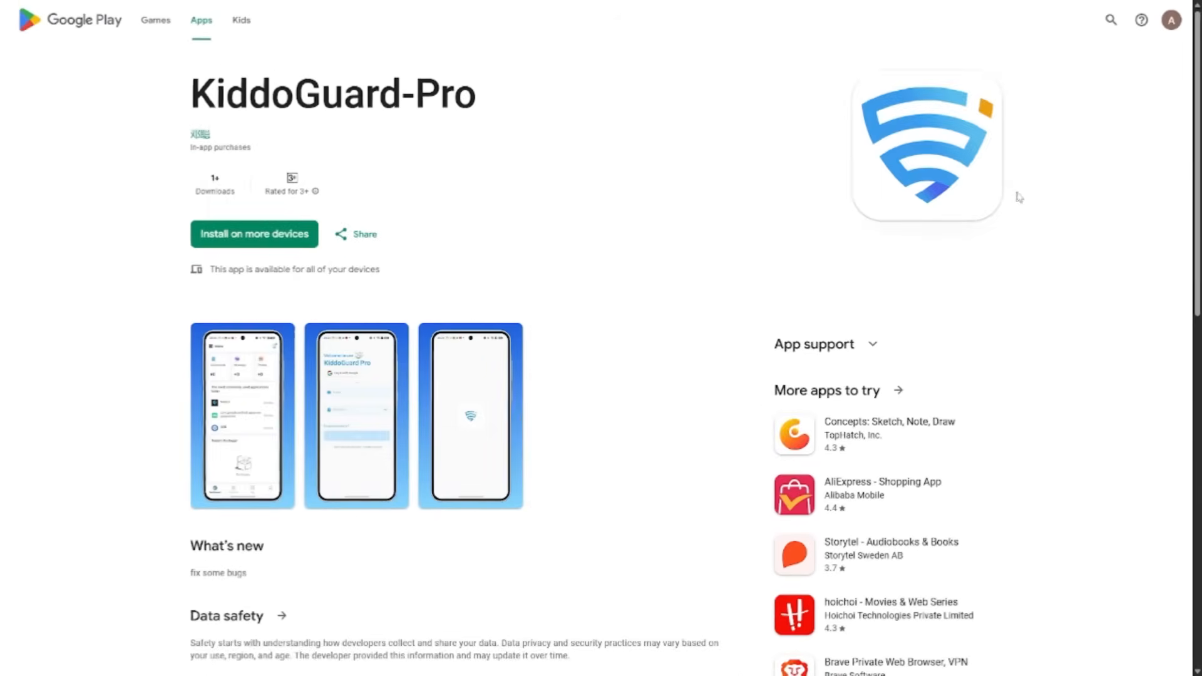
# Bring up the About details showing version 1.0.4, Android 7.0 and up, updated Aug 5, 2025
pyautogui.scroll(-3)
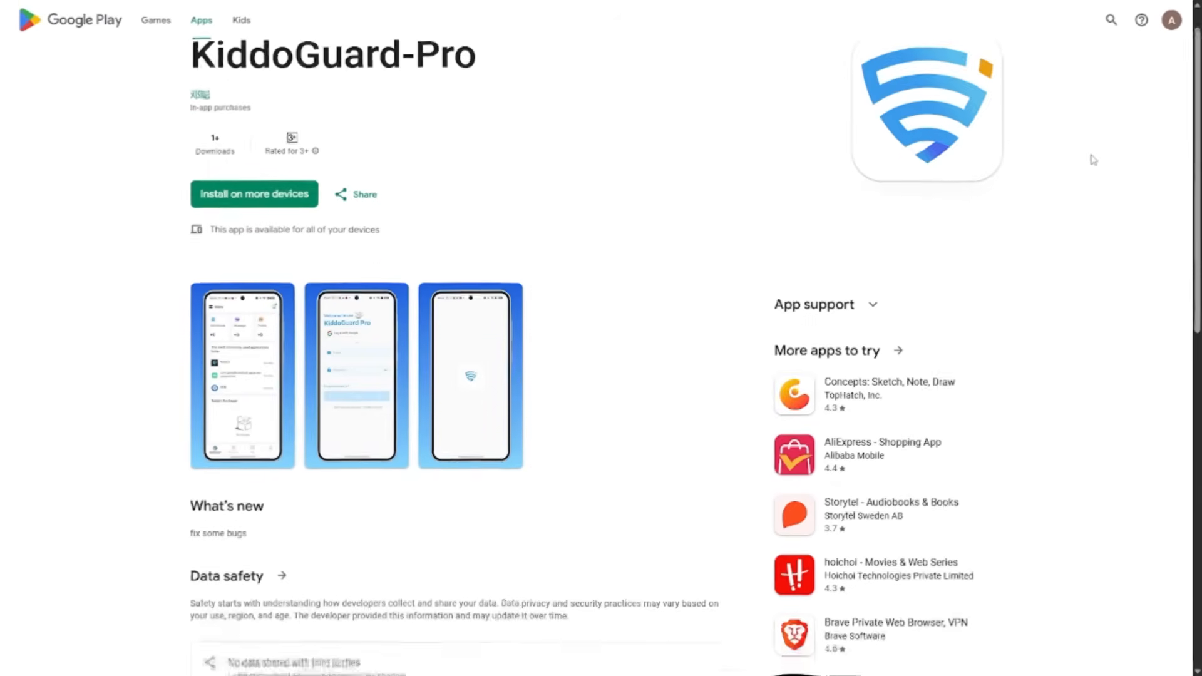
pyautogui.scroll(-3)
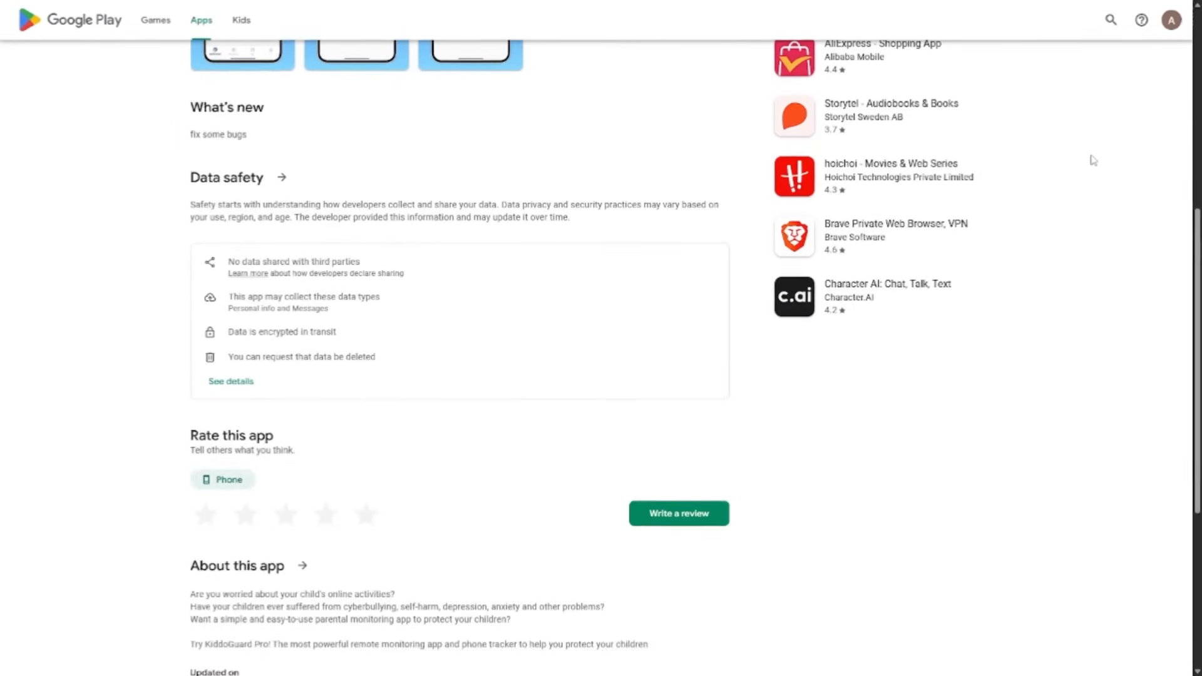
pyautogui.scroll(-3)
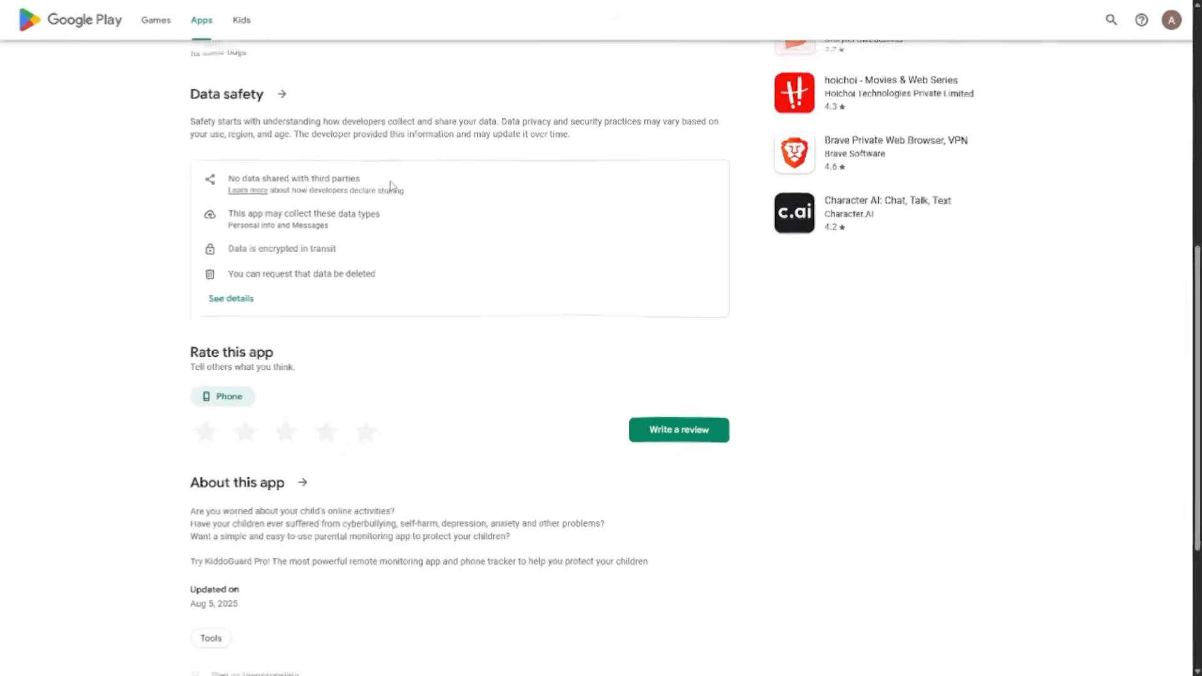
pyautogui.click(302, 482)
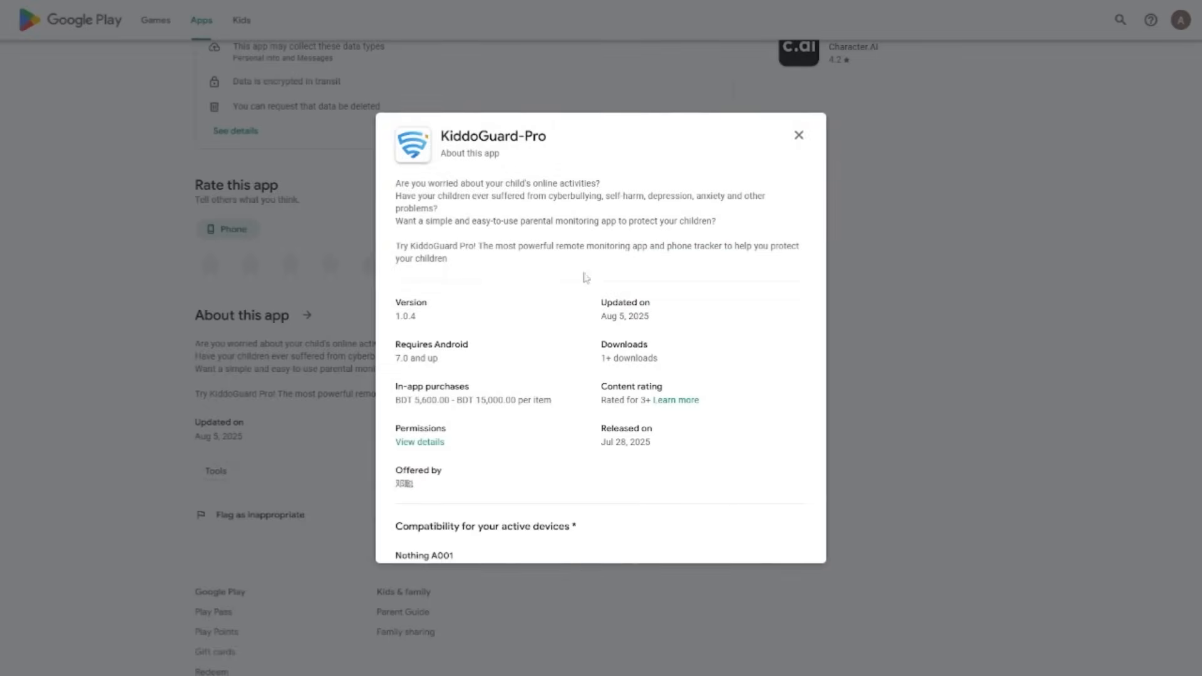
pyautogui.scroll(-3)
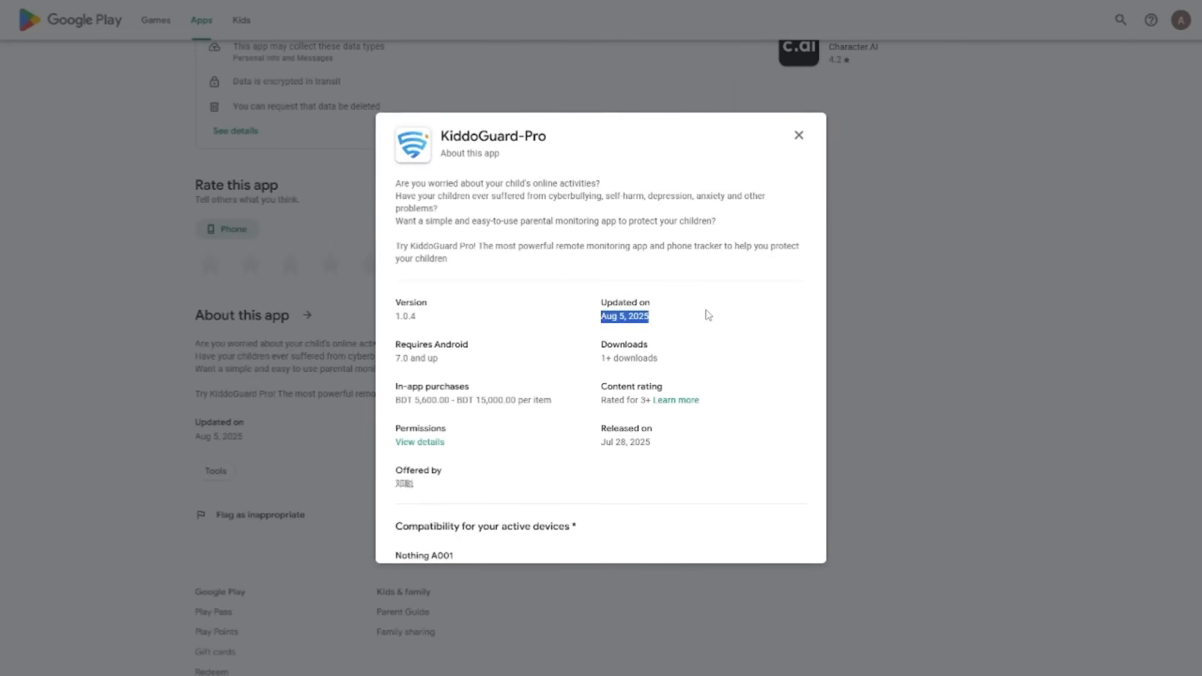
pyautogui.click(799, 136)
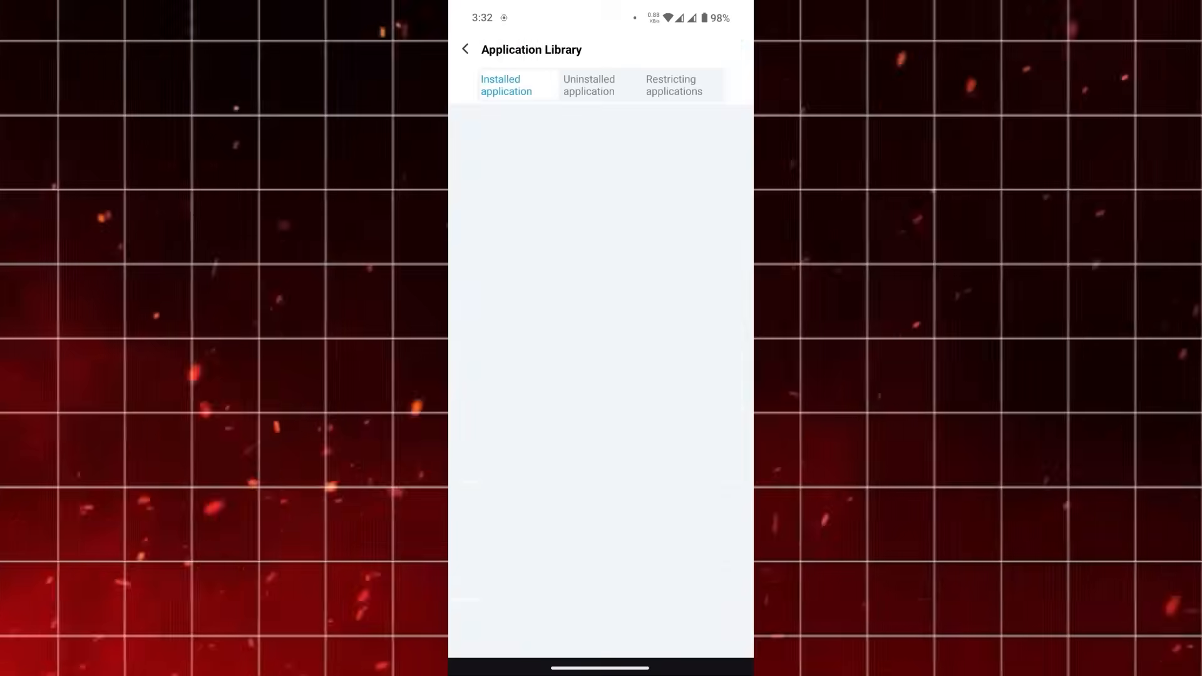
# Leave the empty Application Library and return to the grid of monitoring functions
pyautogui.click(464, 50)
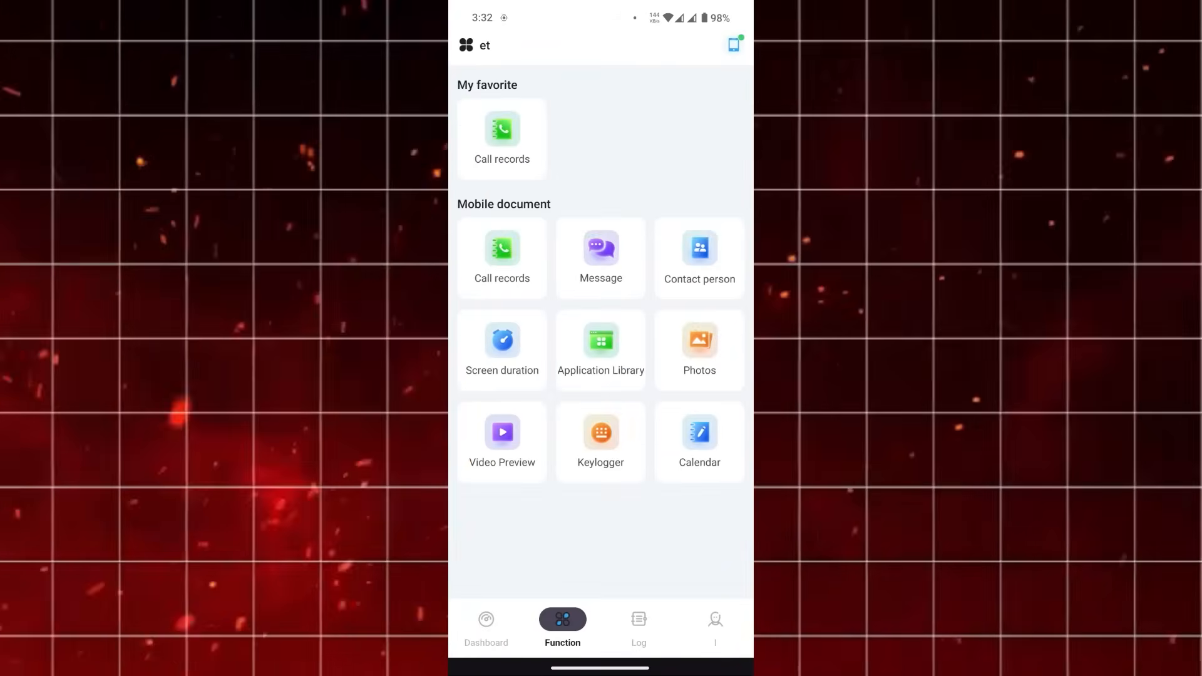
pyautogui.click(698, 339)
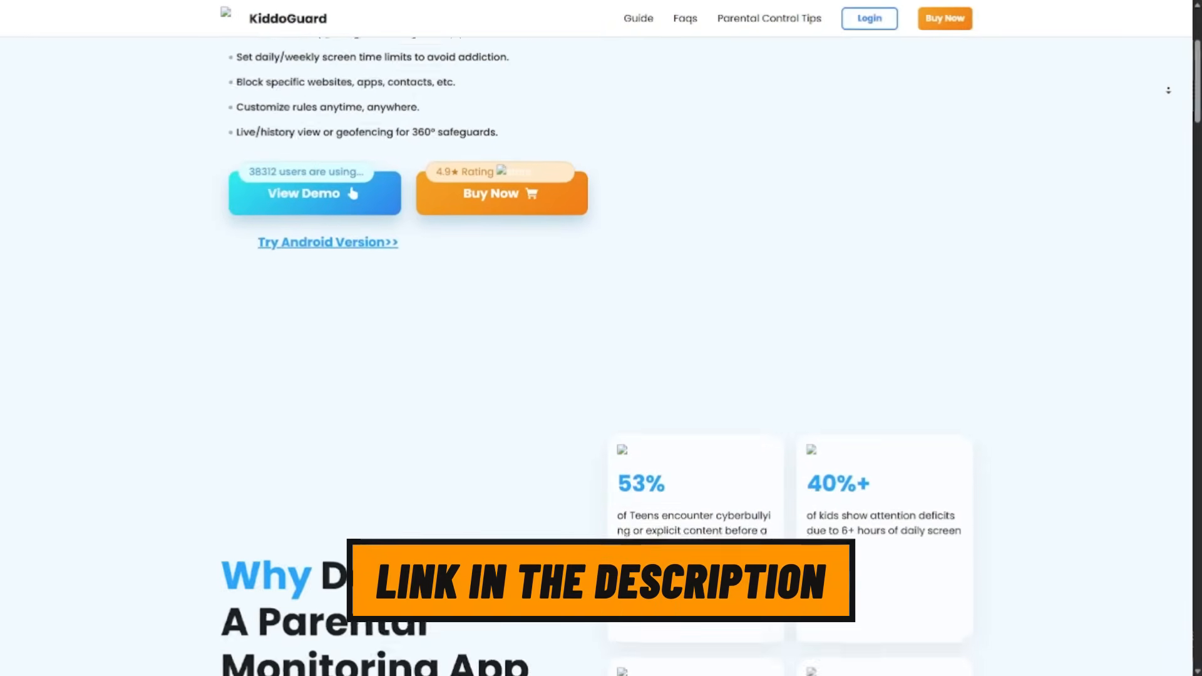
pyautogui.scroll(-3)
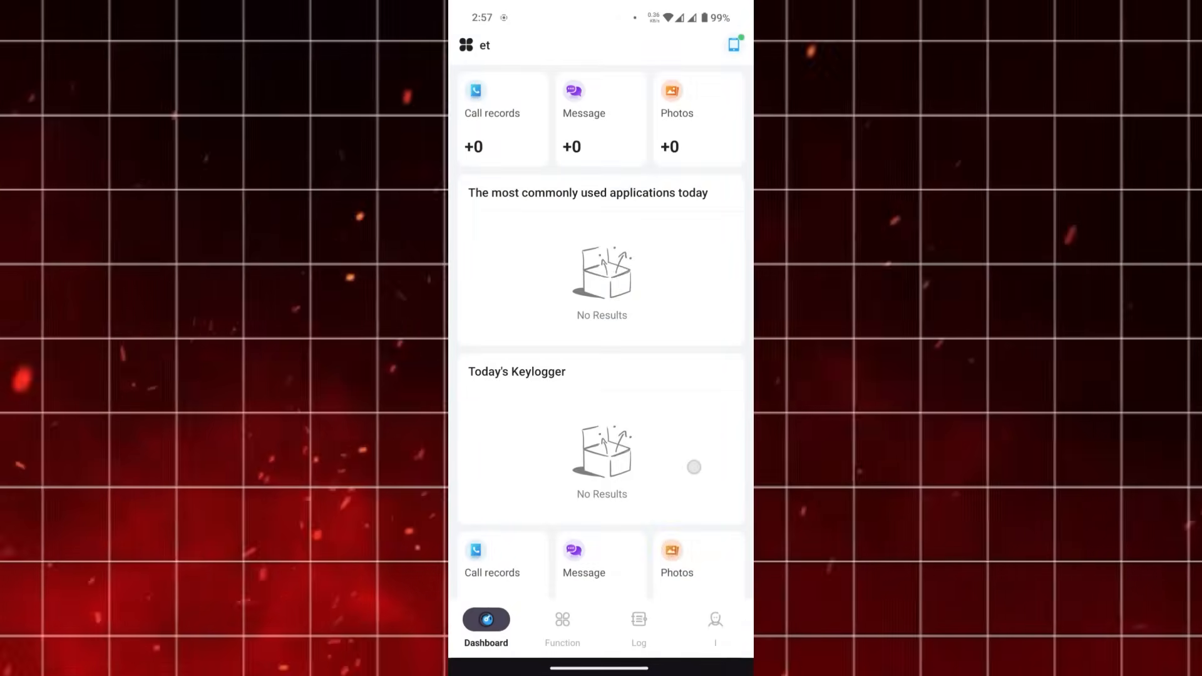
# Browse the dashboard's zero counters, then switch to the Function grid of monitoring features
pyautogui.scroll(-3)
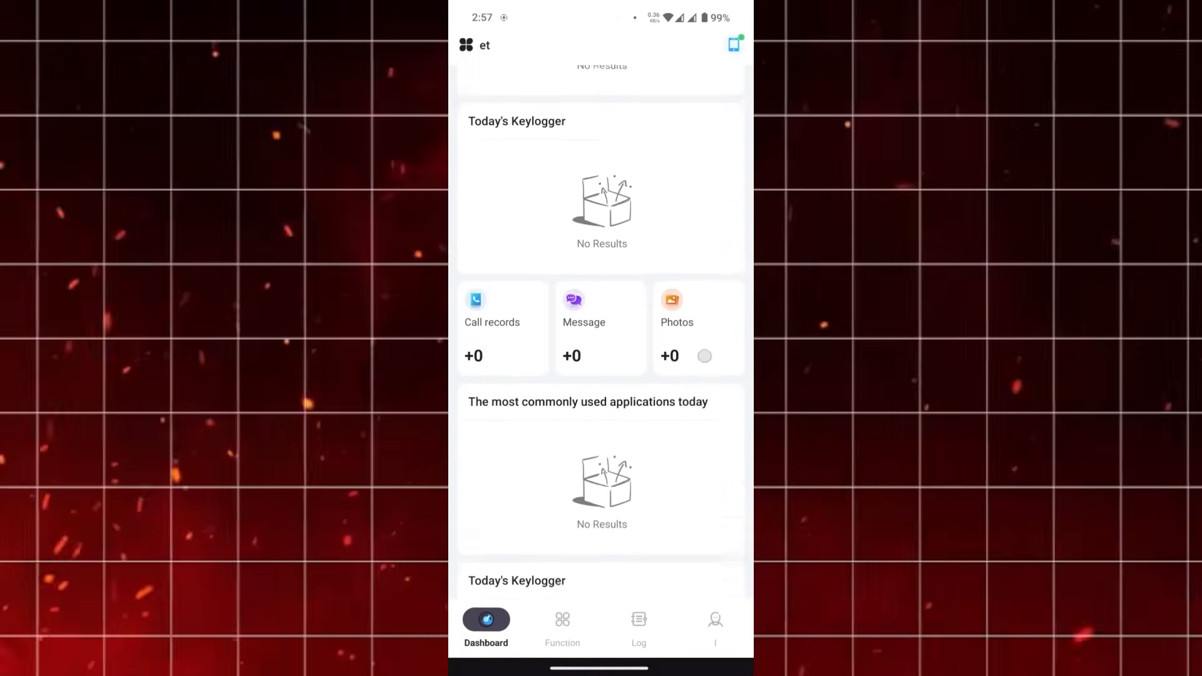
pyautogui.scroll(-3)
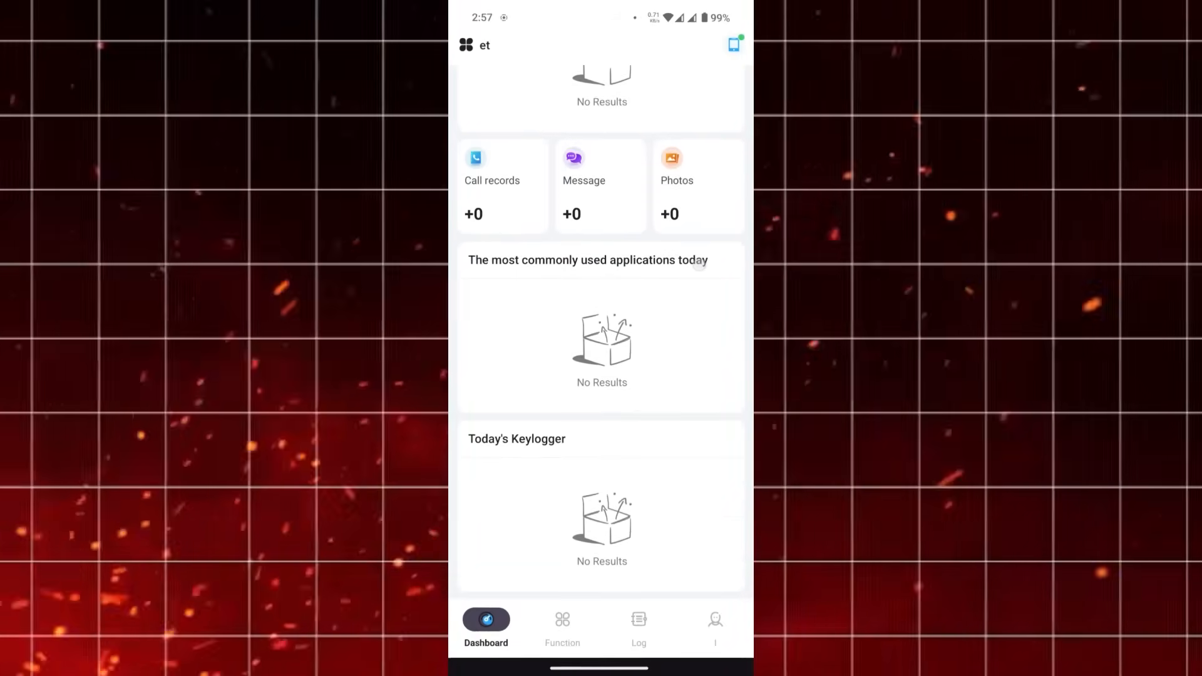
pyautogui.click(561, 620)
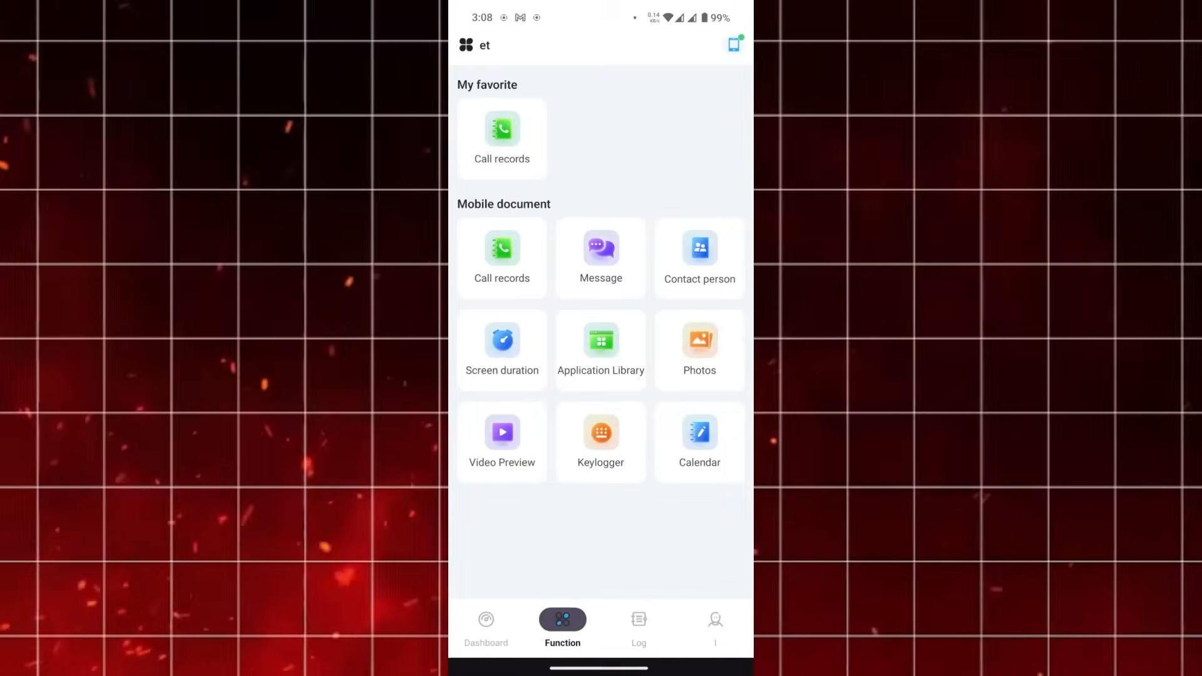
pyautogui.click(638, 621)
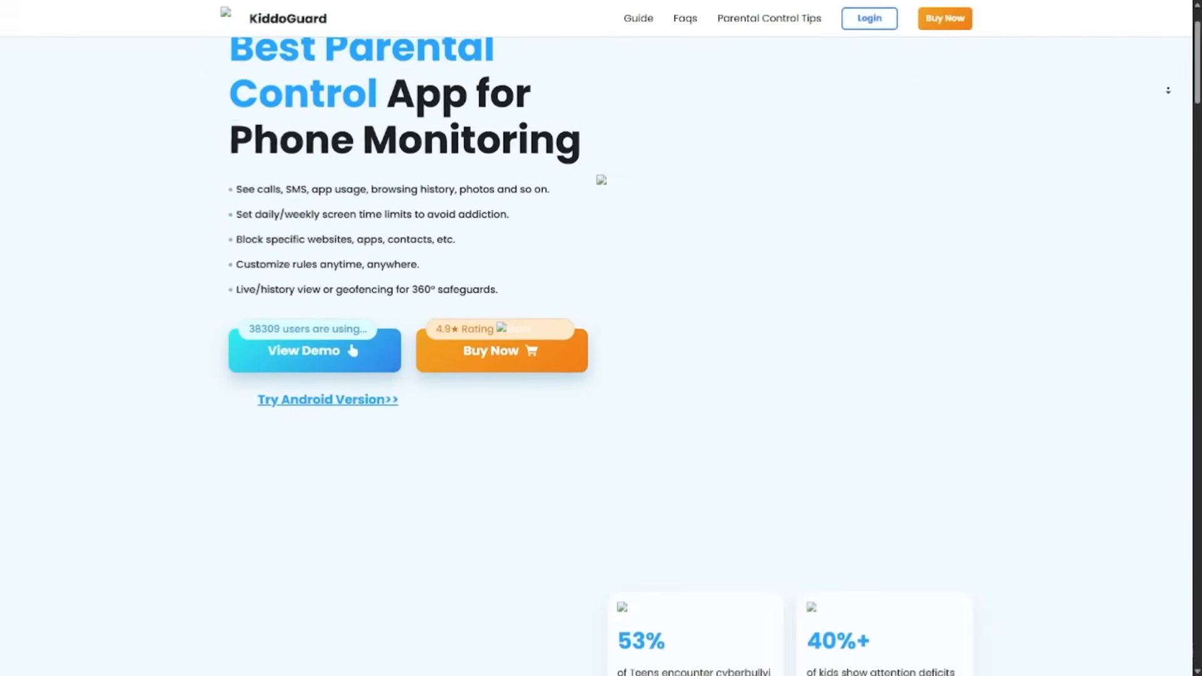
pyautogui.scroll(-3)
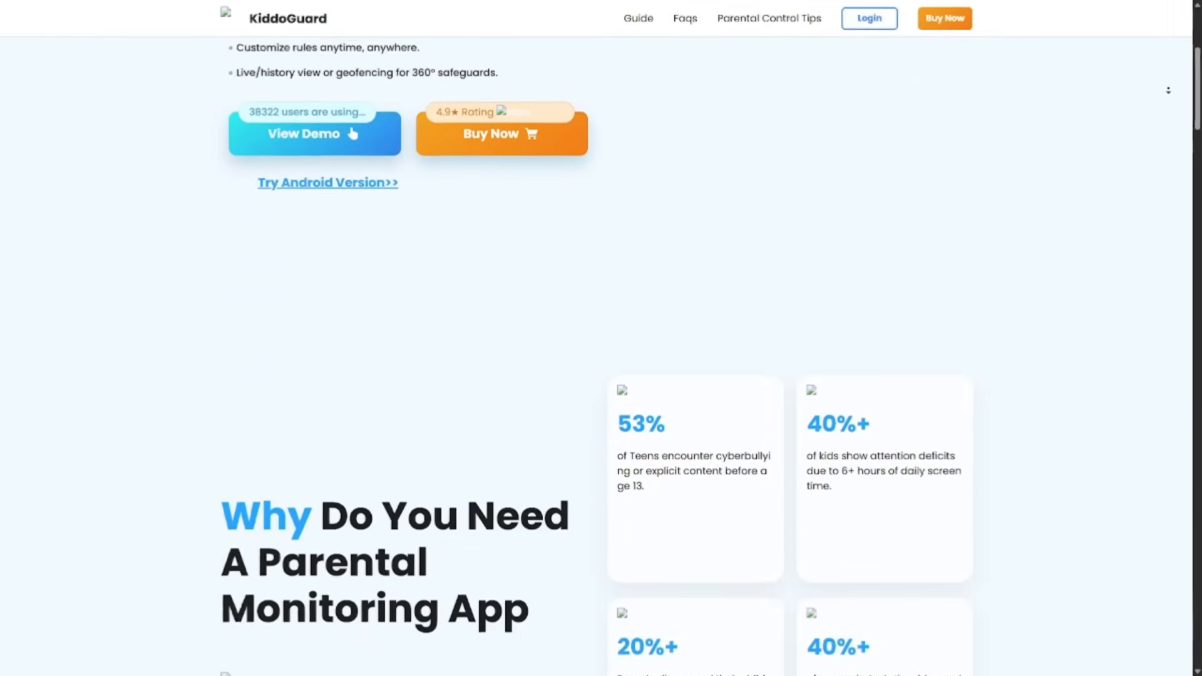
pyautogui.scroll(-3)
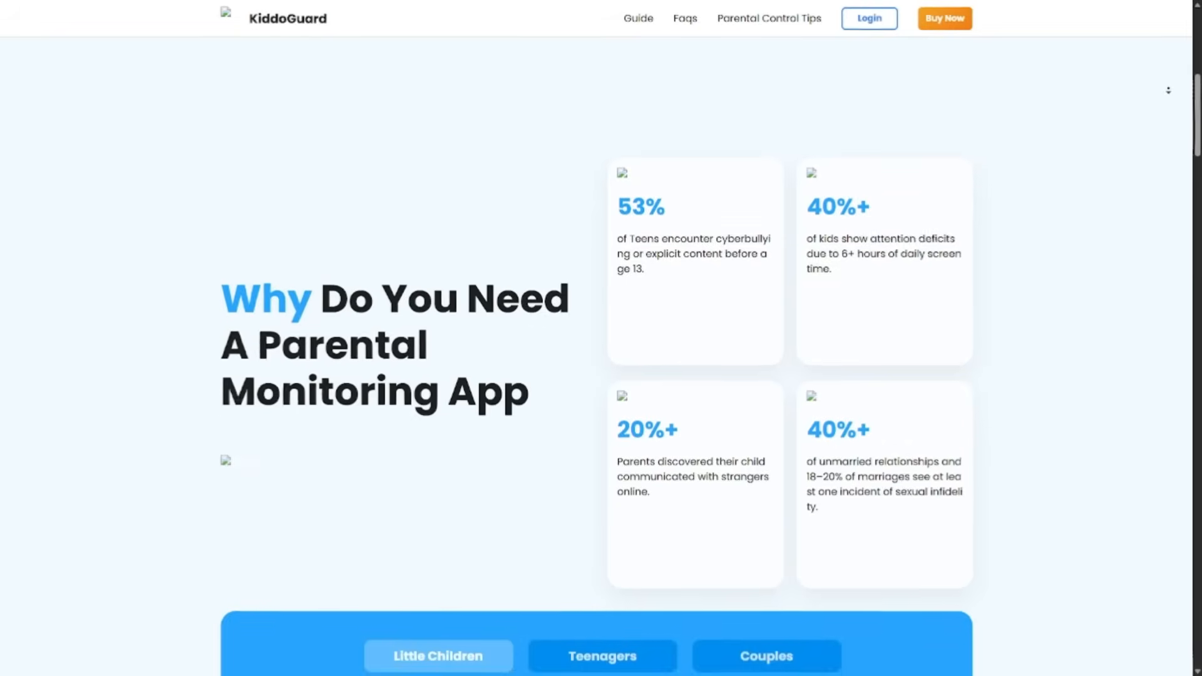
pyautogui.scroll(-3)
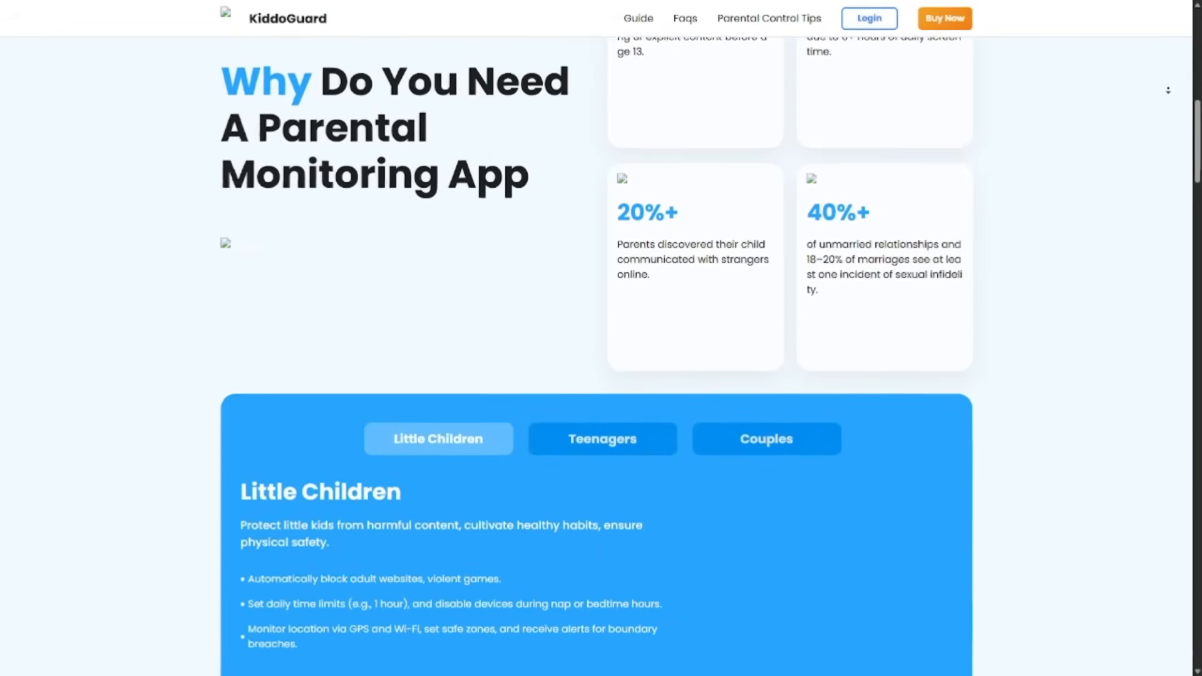
pyautogui.scroll(-3)
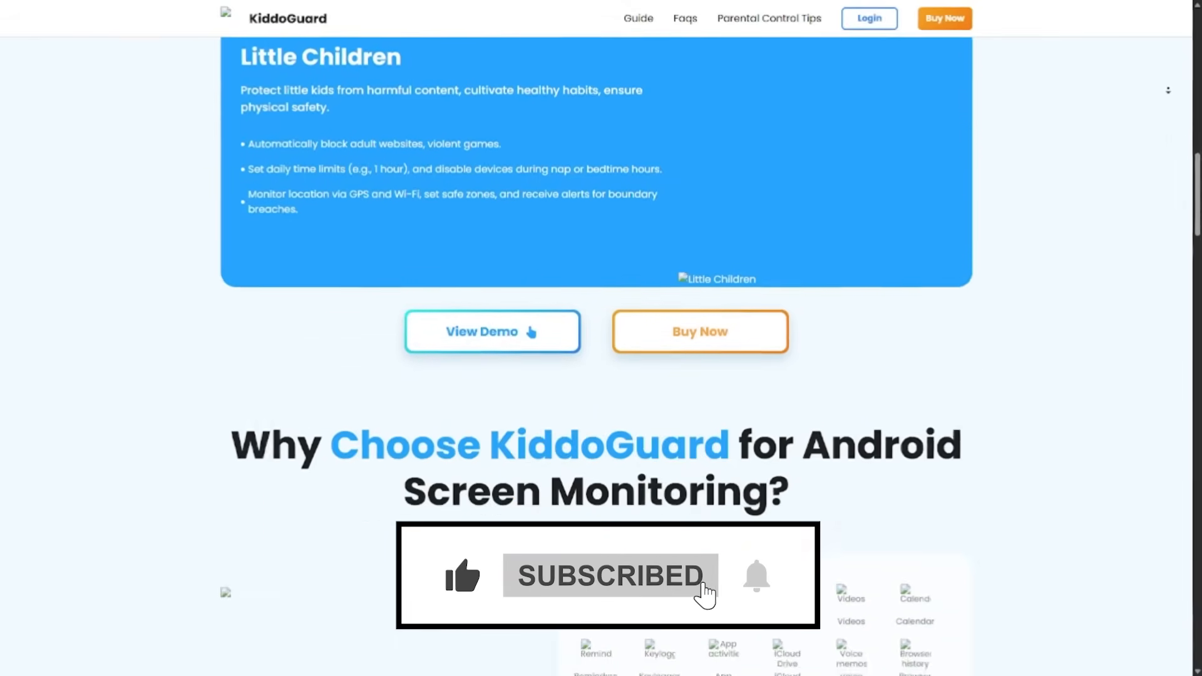
pyautogui.scroll(-3)
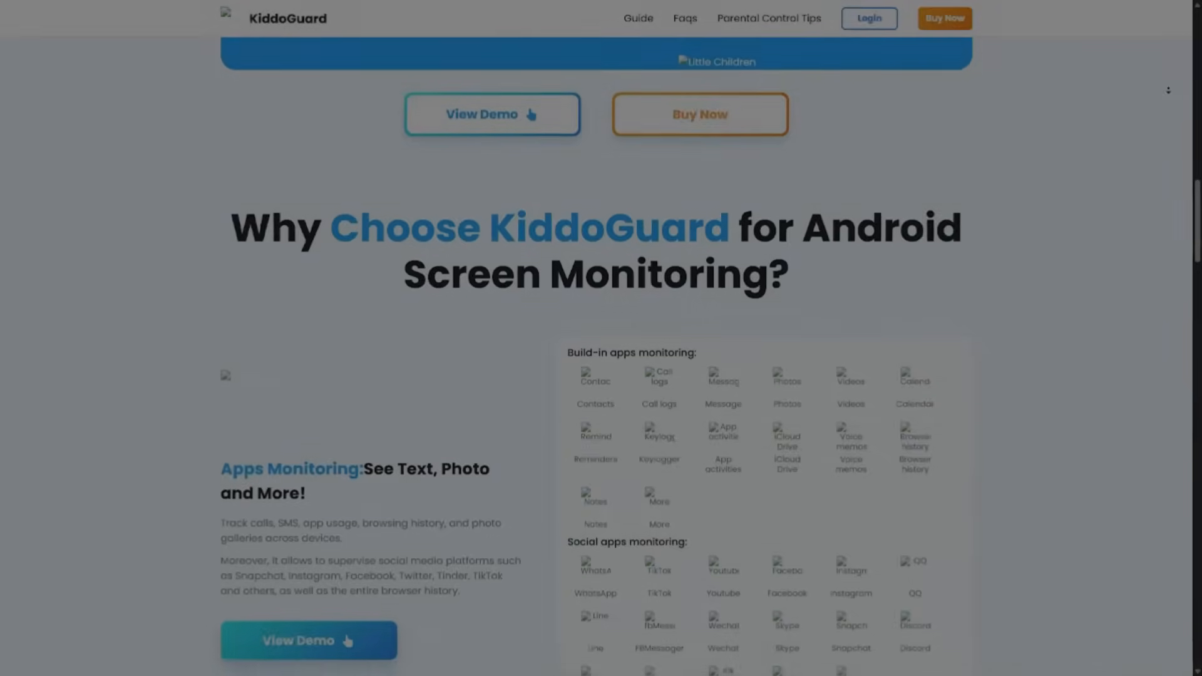